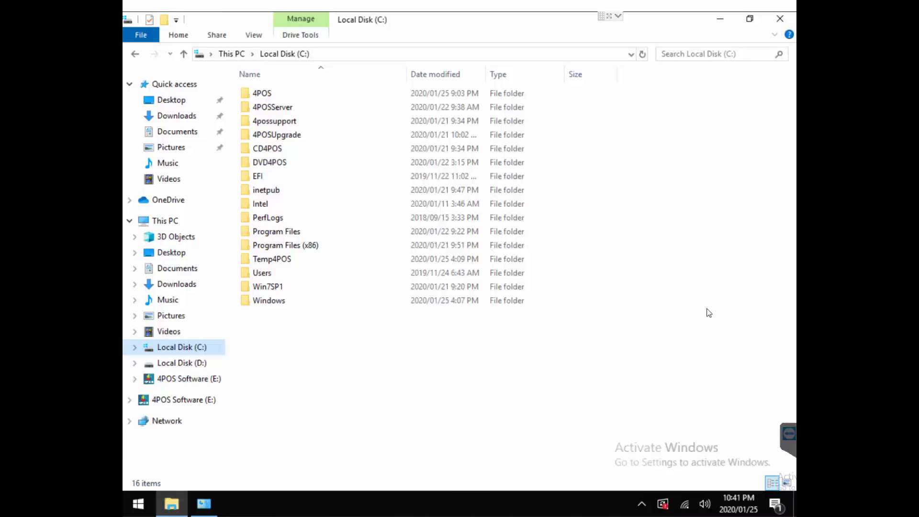
mouse_move(249, 481)
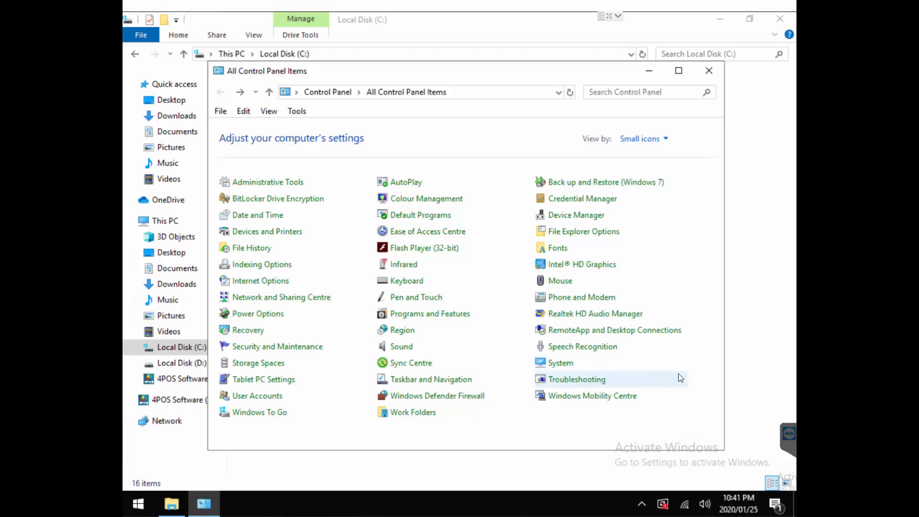
mouse_move(561, 363)
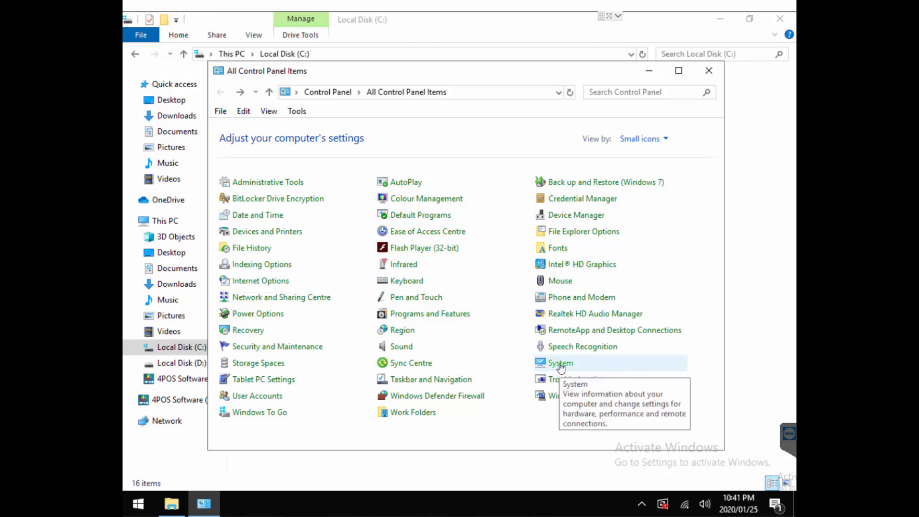
Show the System page with this computer's name and workgroup details
left_click(561, 363)
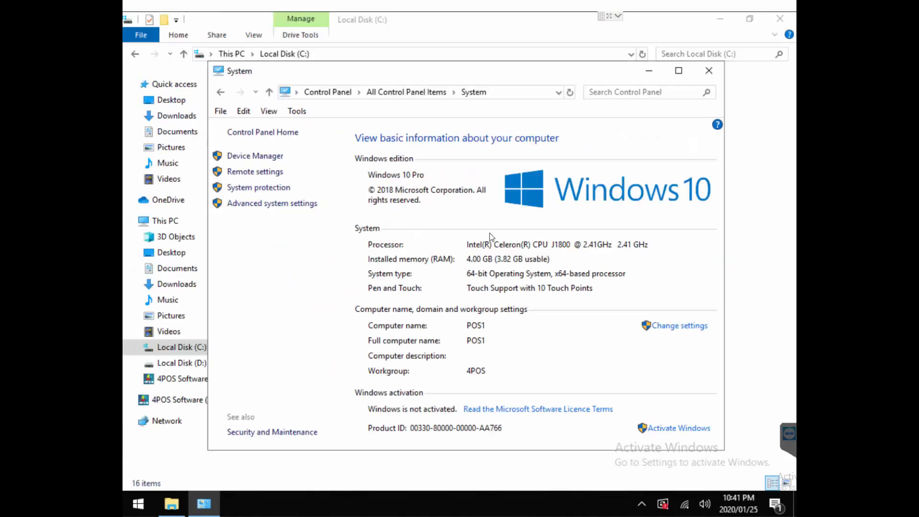
Enable network sharing of the C drive under the share name C via advanced sharing
left_click(709, 70)
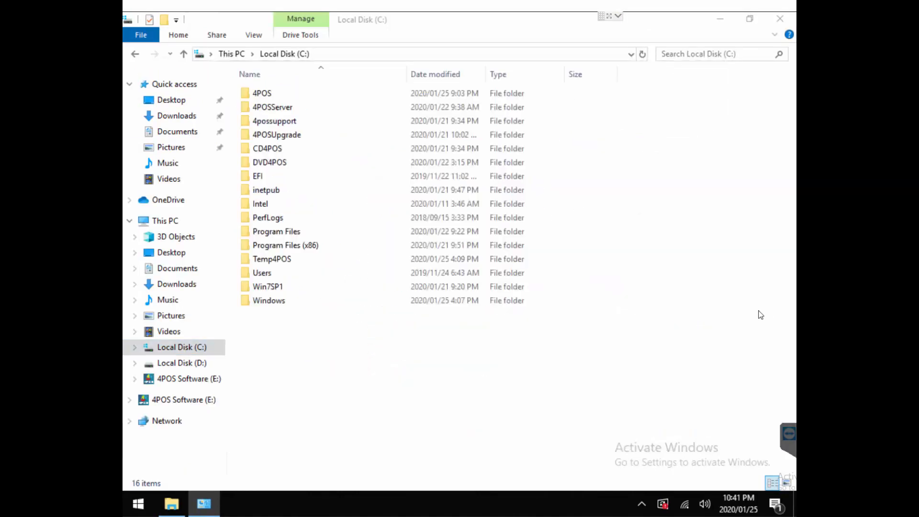
right_click(181, 347)
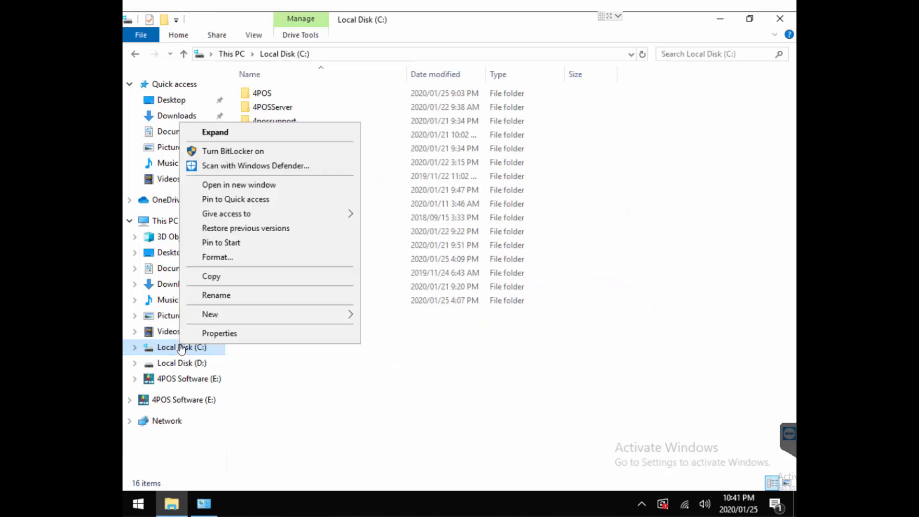
mouse_move(235, 199)
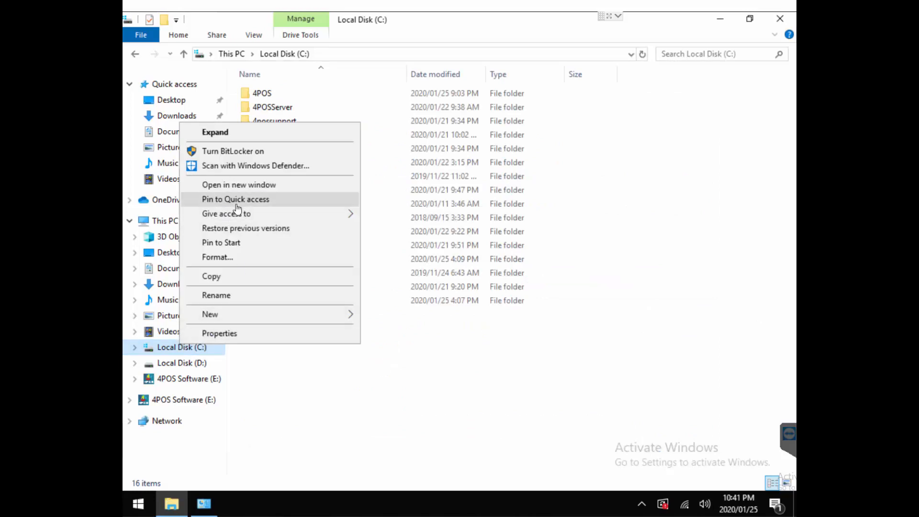
mouse_move(226, 213)
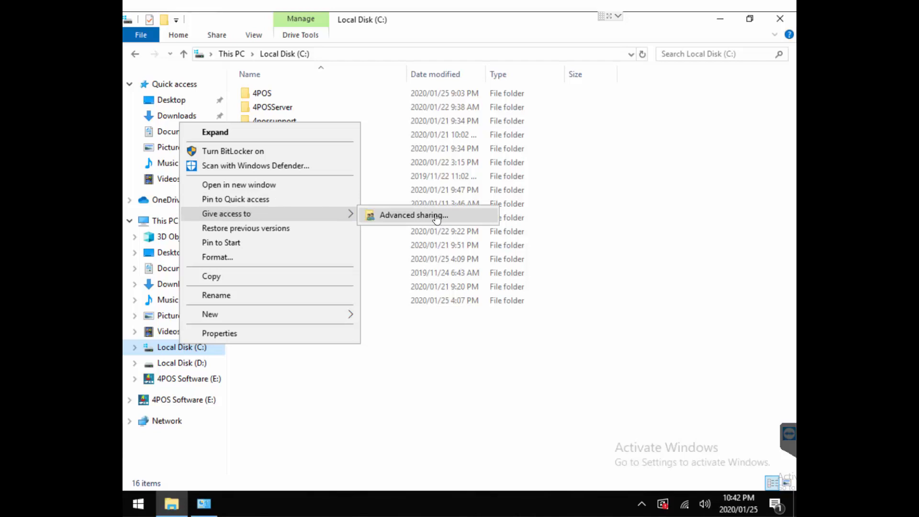
left_click(413, 215)
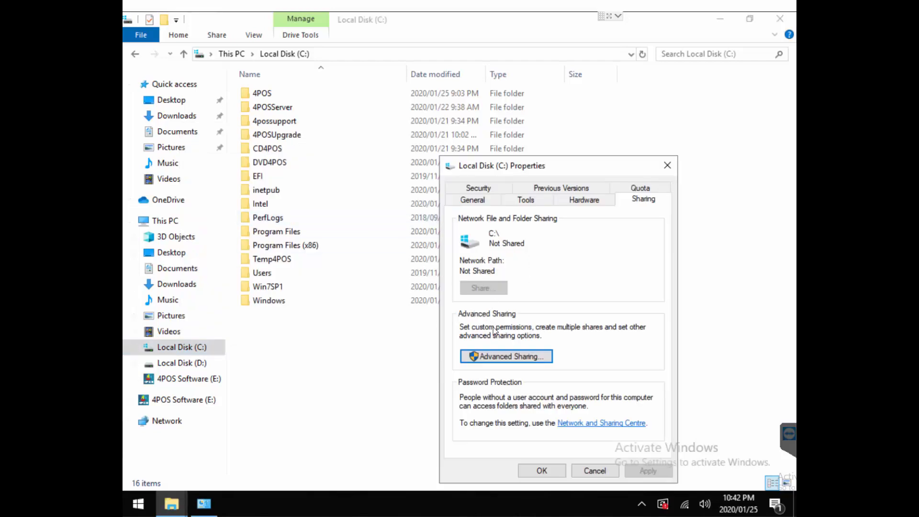
left_click(506, 356)
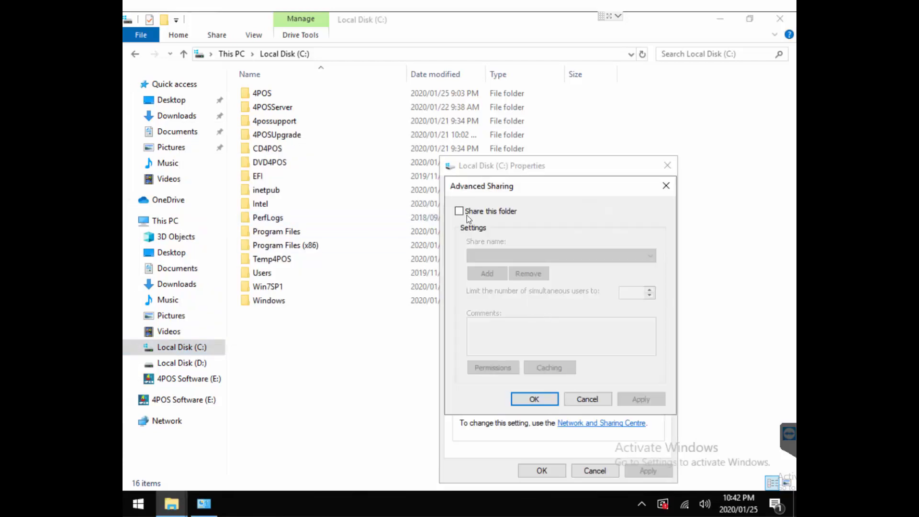
left_click(459, 210)
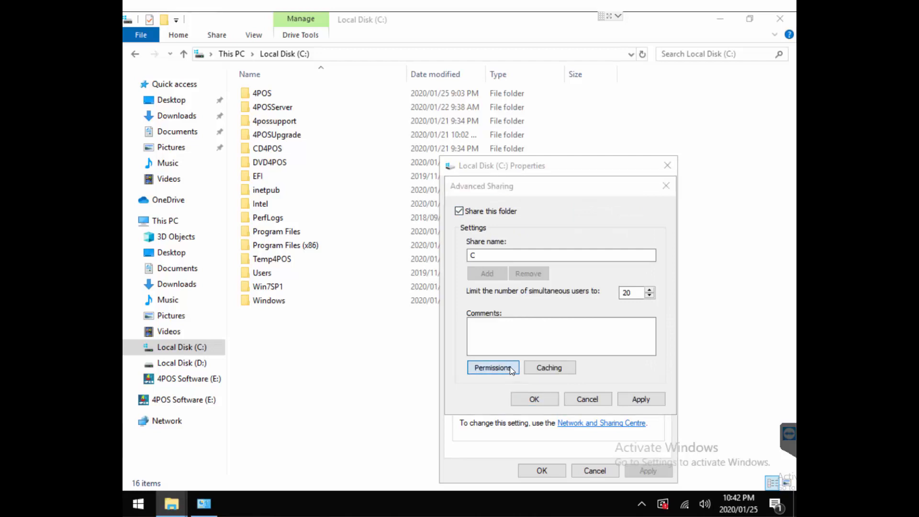
Review that Everyone can access the C share and leave the permissions
left_click(492, 367)
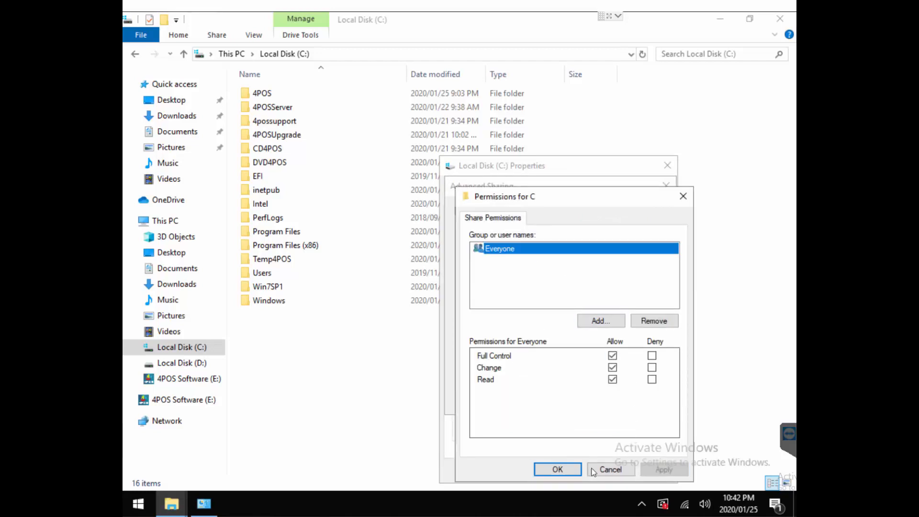
left_click(557, 469)
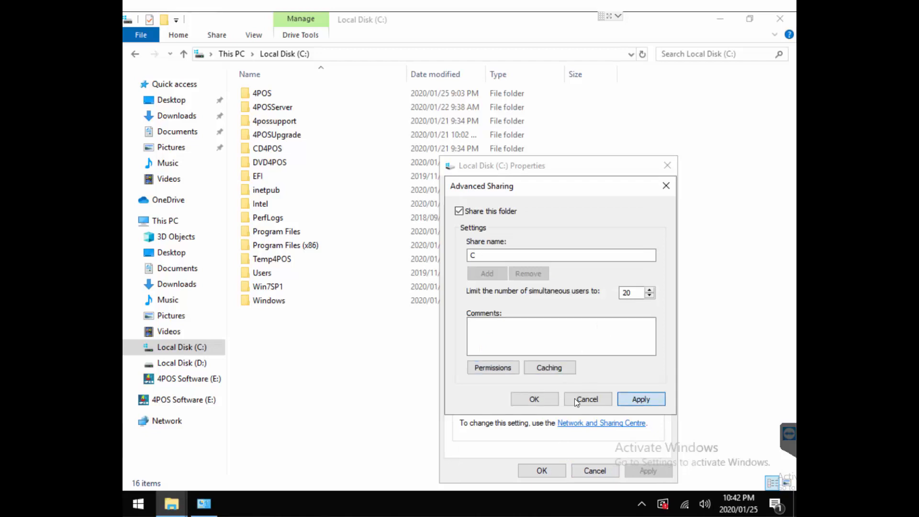
Confirm the share and remove Everyone from the C drive's security permissions
left_click(587, 399)
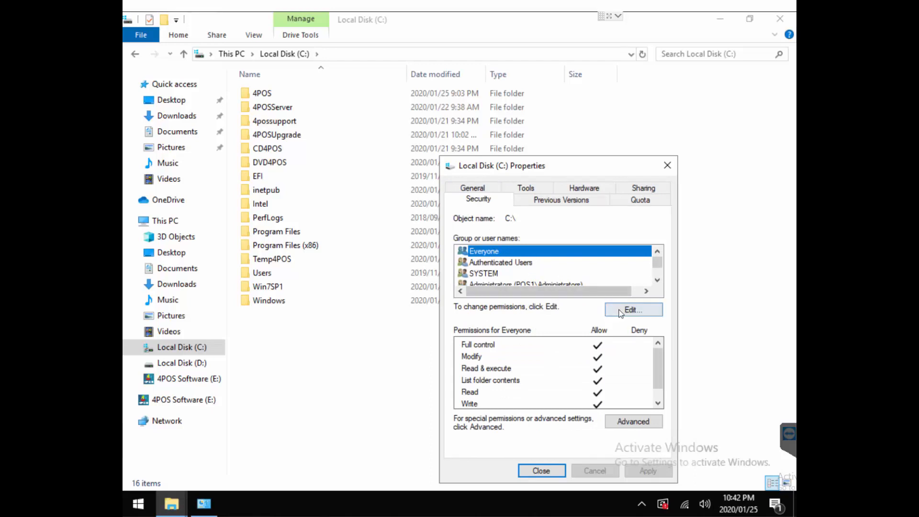
left_click(633, 310)
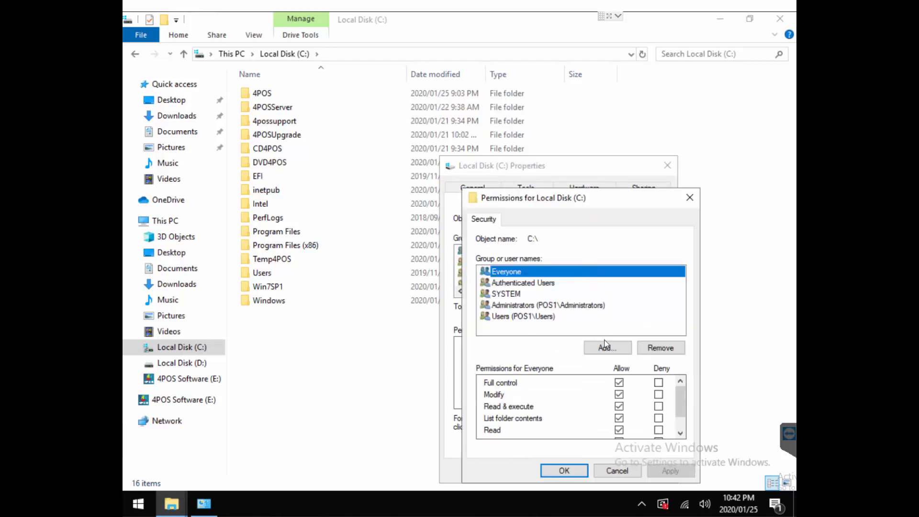
left_click(661, 348)
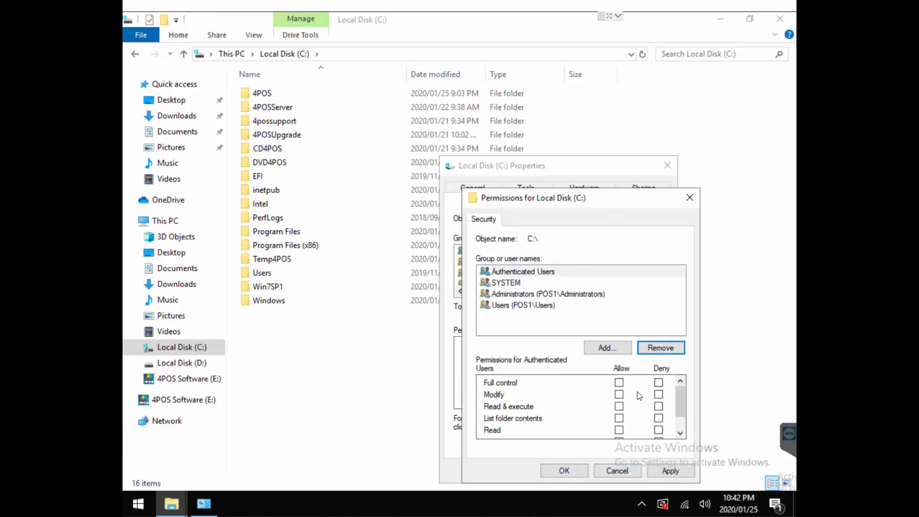
Re-add Everyone to the C drive's permissions and allow full control
left_click(607, 348)
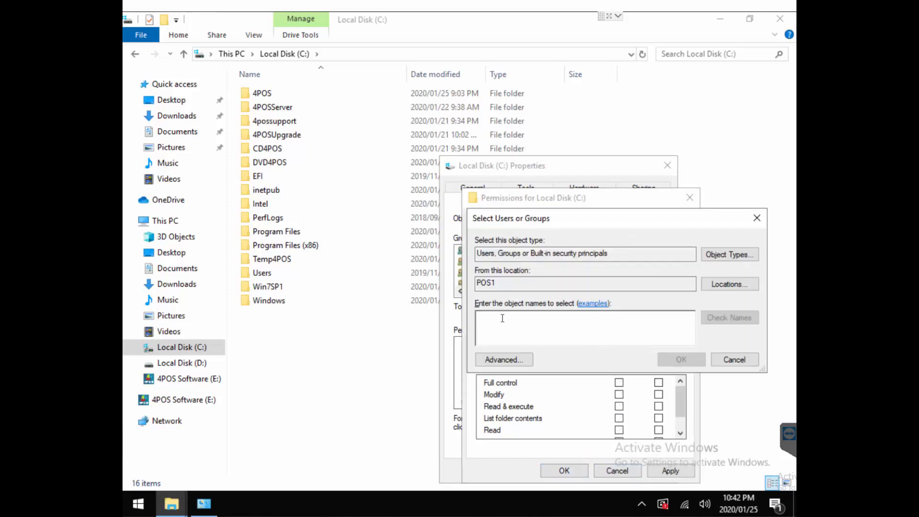
type("Everyone")
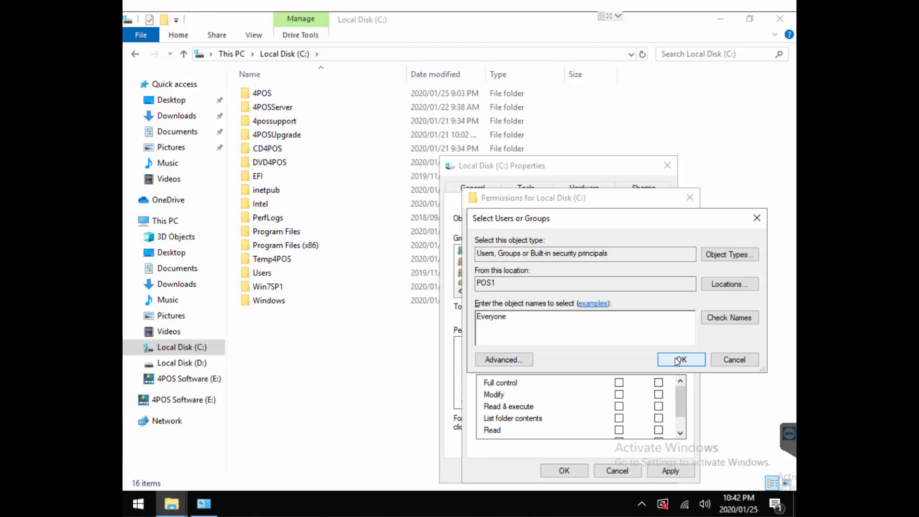
left_click(680, 359)
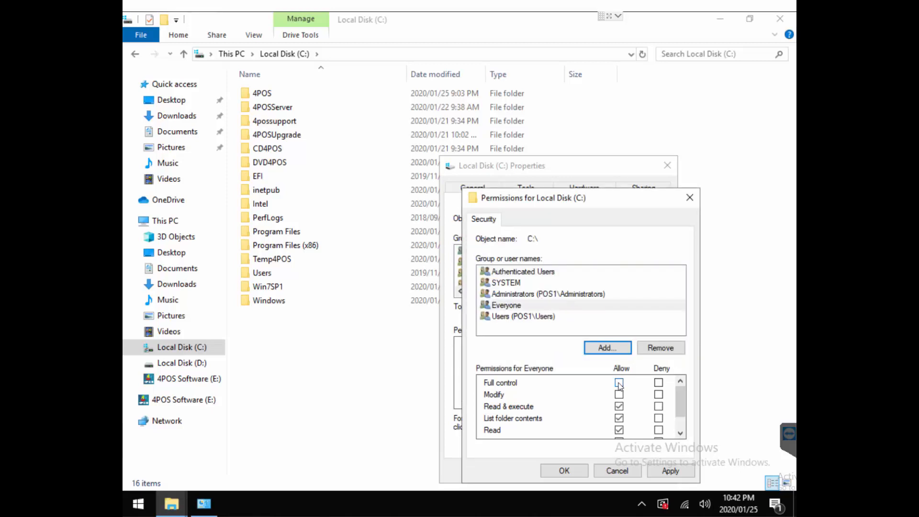
left_click(620, 383)
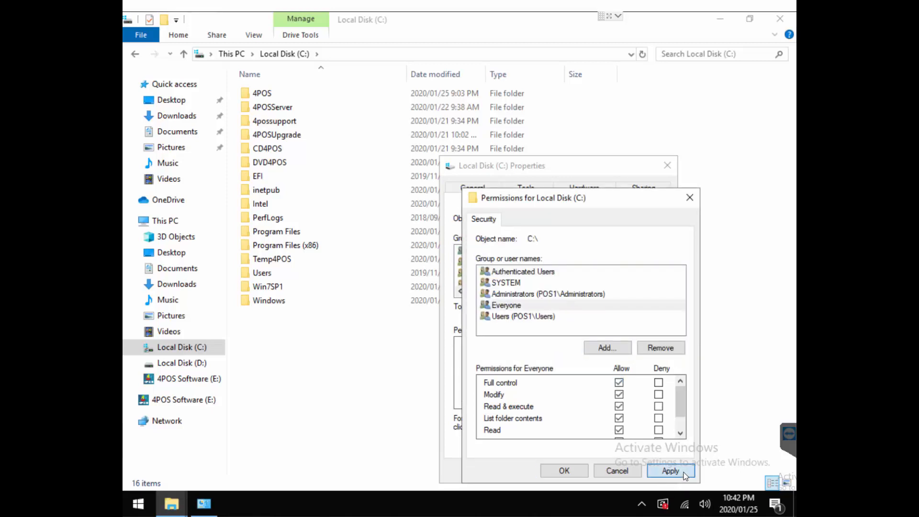
Apply Everyone's full control across C:, continuing past each access-denied file error
left_click(670, 471)
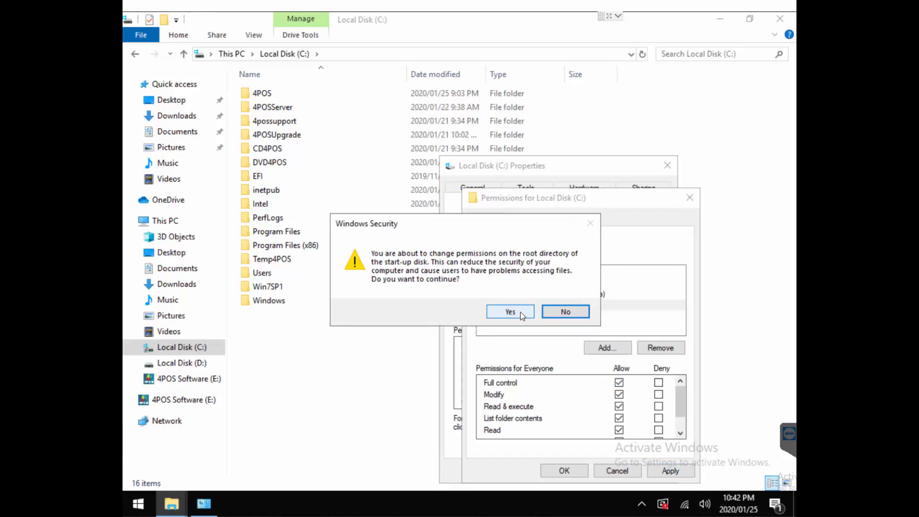
left_click(509, 311)
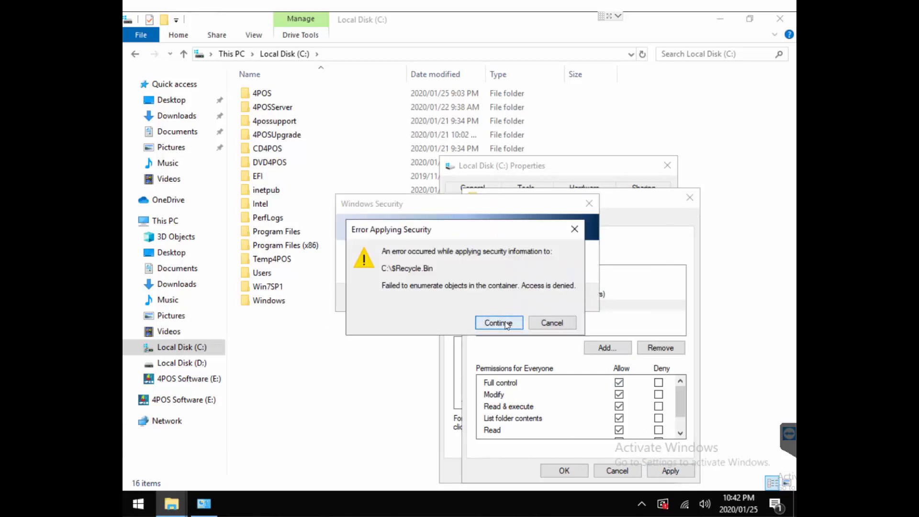
left_click(498, 323)
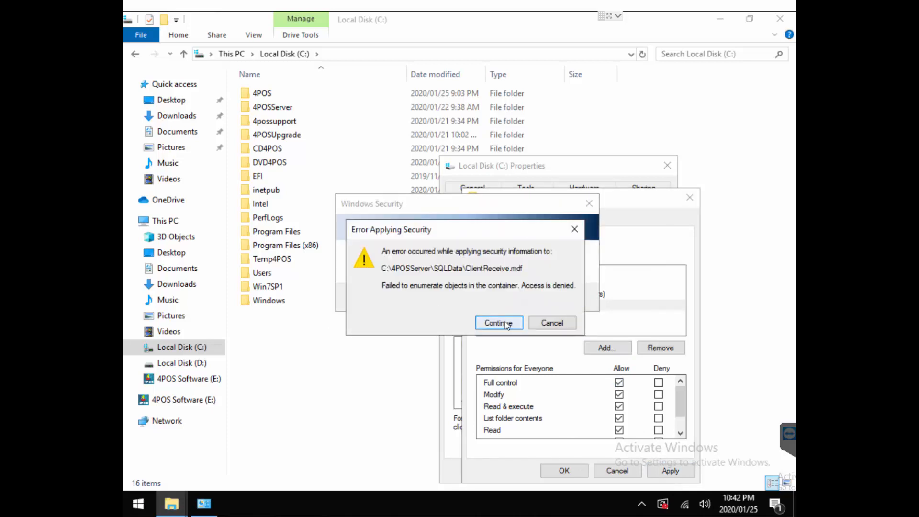
left_click(499, 323)
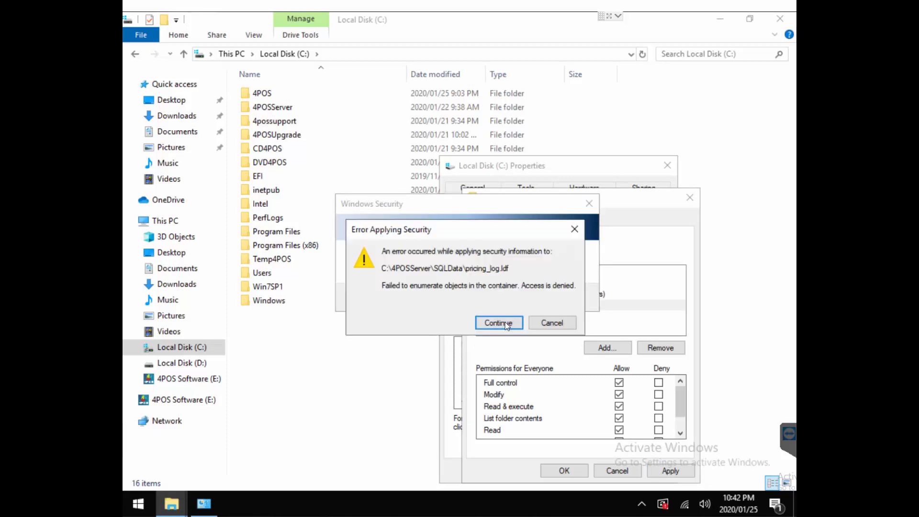
left_click(498, 323)
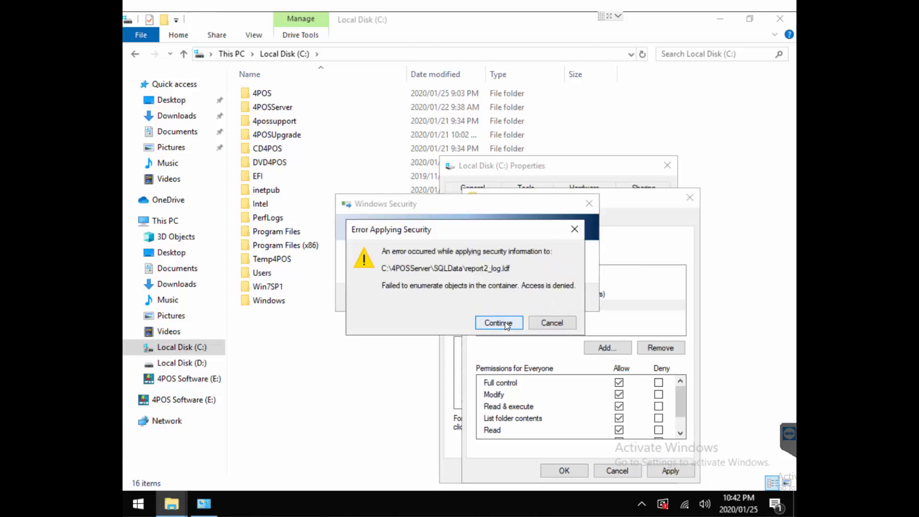
left_click(498, 323)
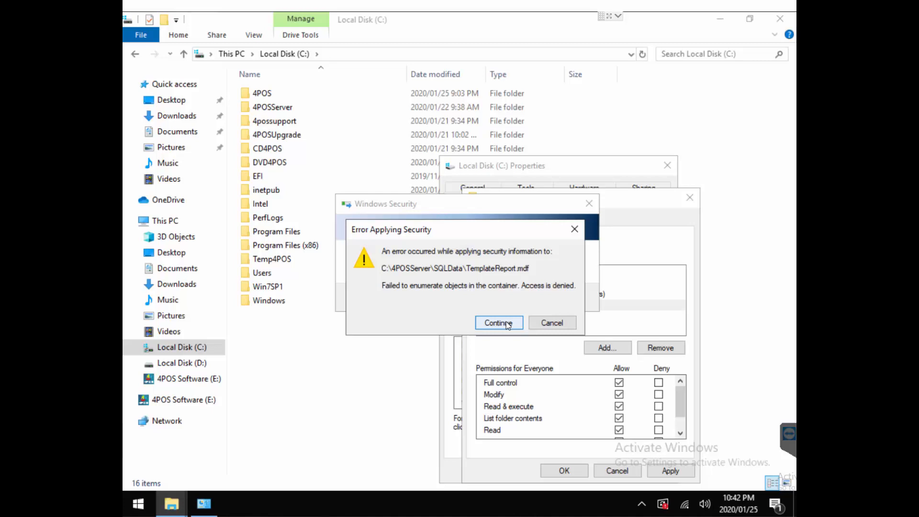
left_click(498, 323)
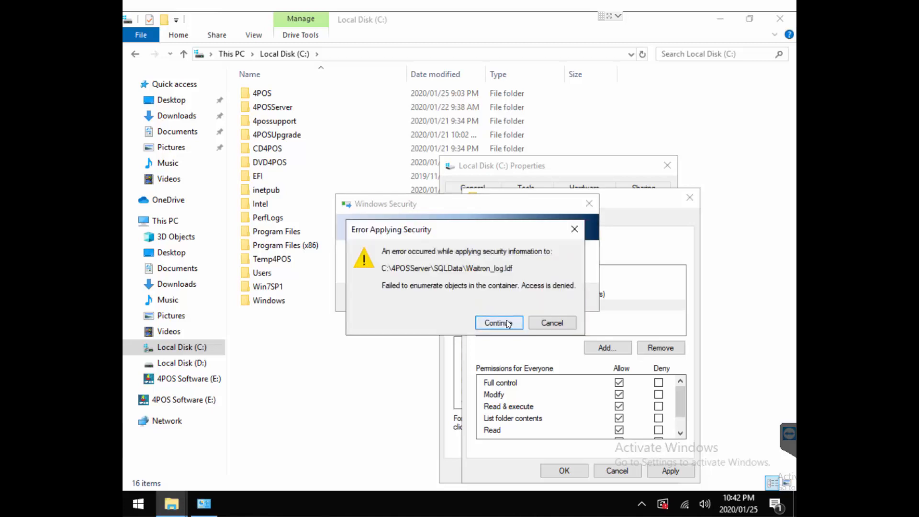
left_click(498, 323)
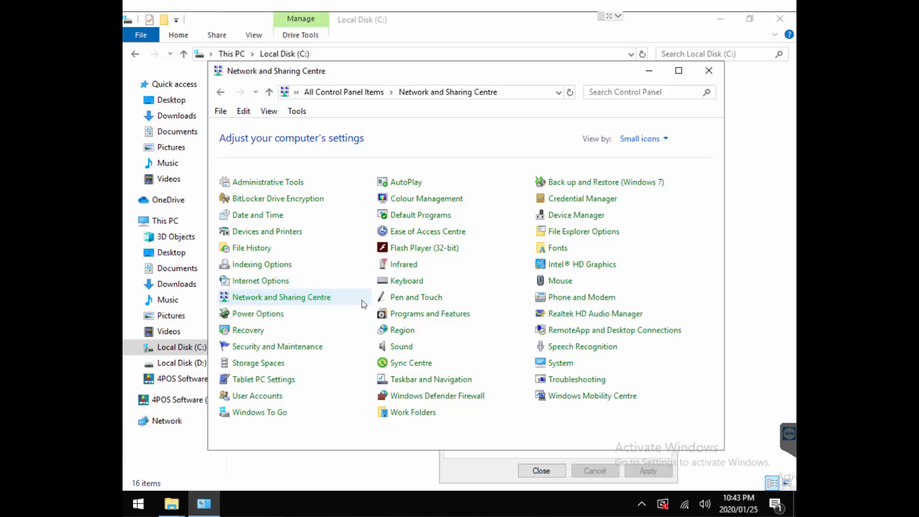
left_click(281, 296)
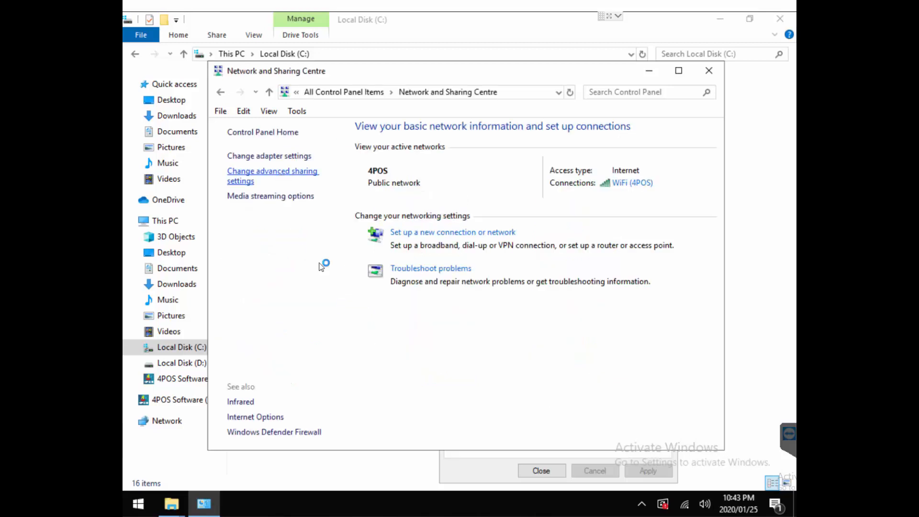
left_click(273, 176)
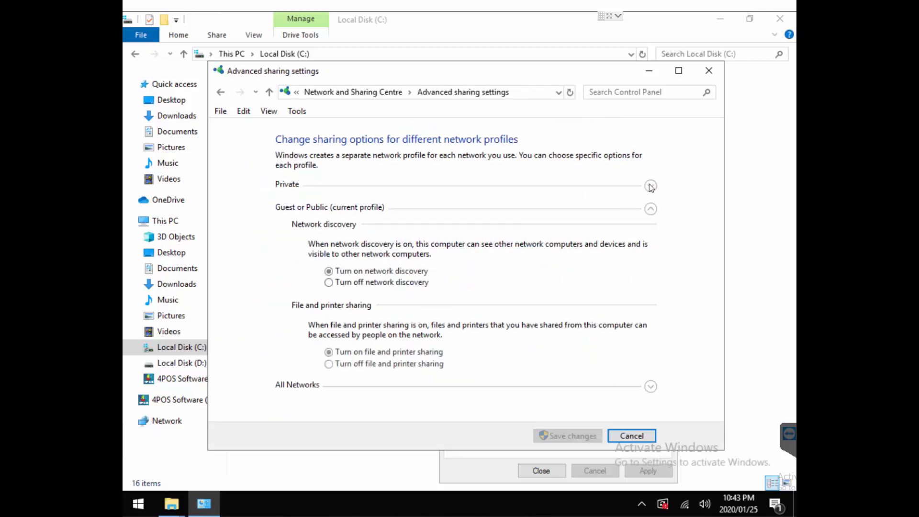
left_click(650, 185)
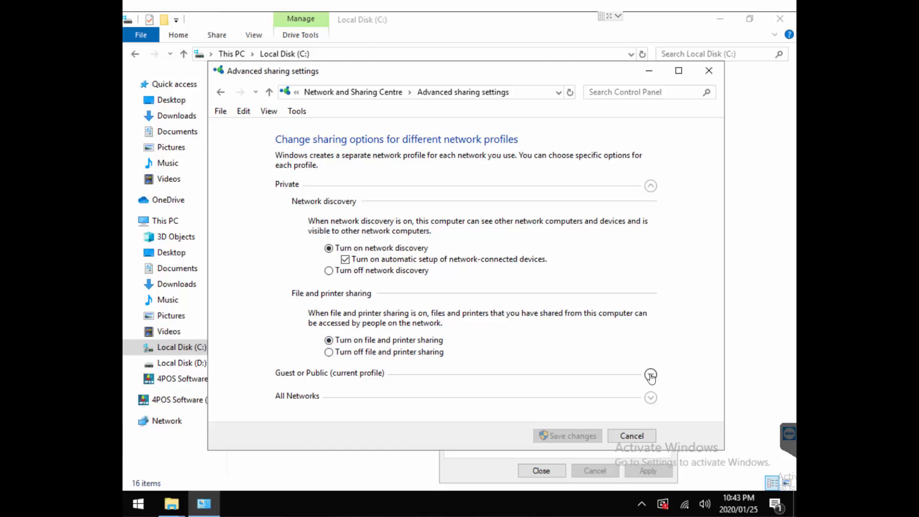
left_click(650, 377)
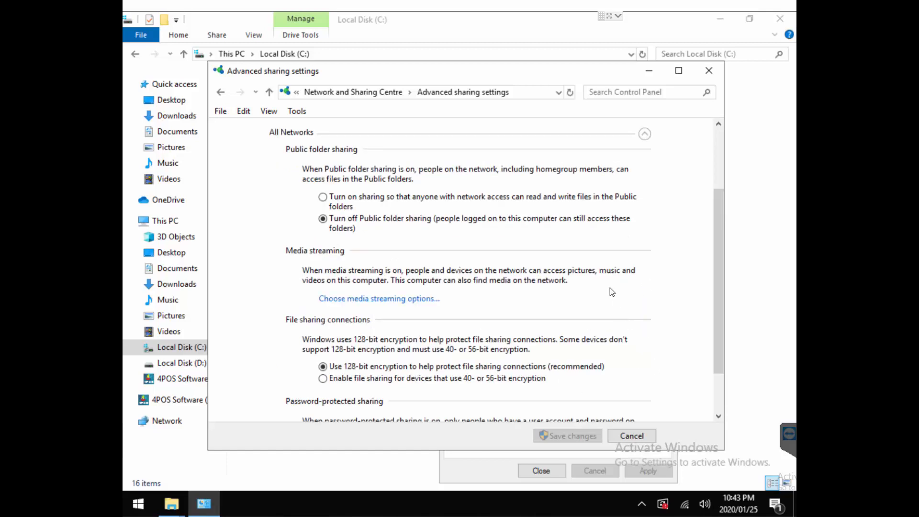
mouse_move(482, 226)
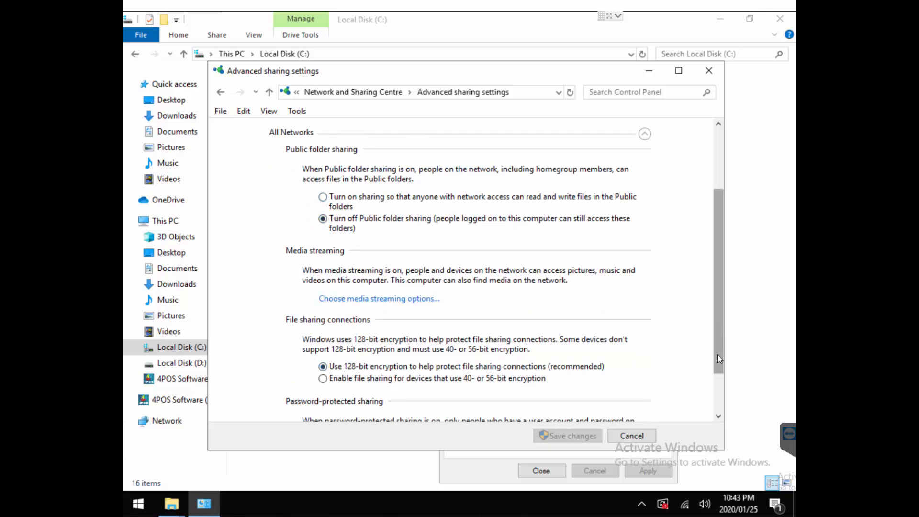
scroll("down", 3)
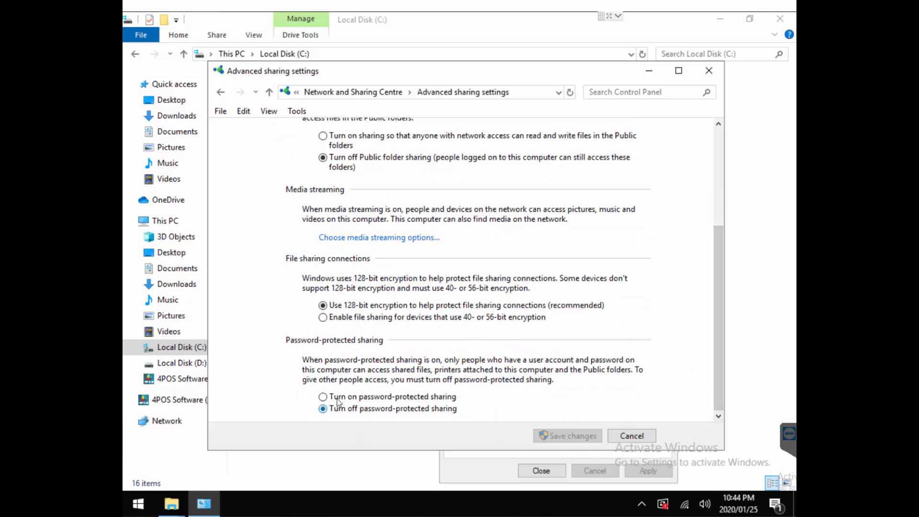
mouse_move(425, 413)
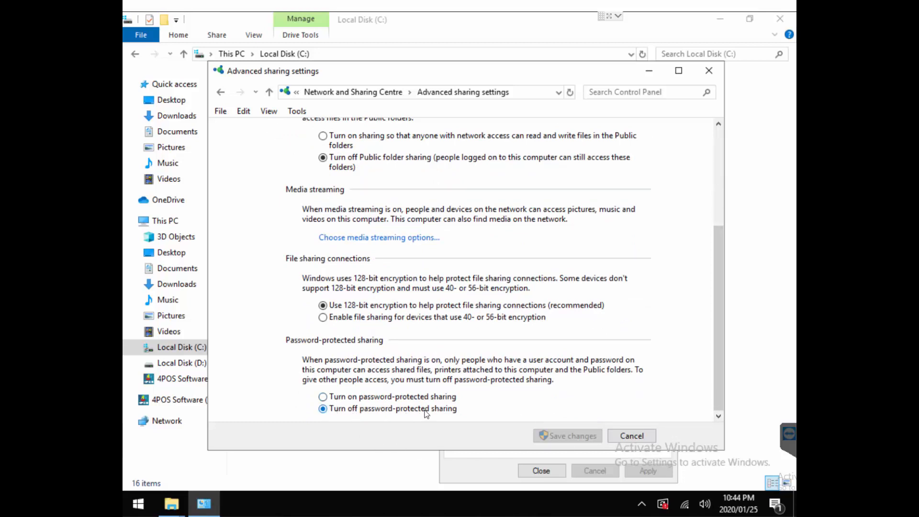
mouse_move(474, 425)
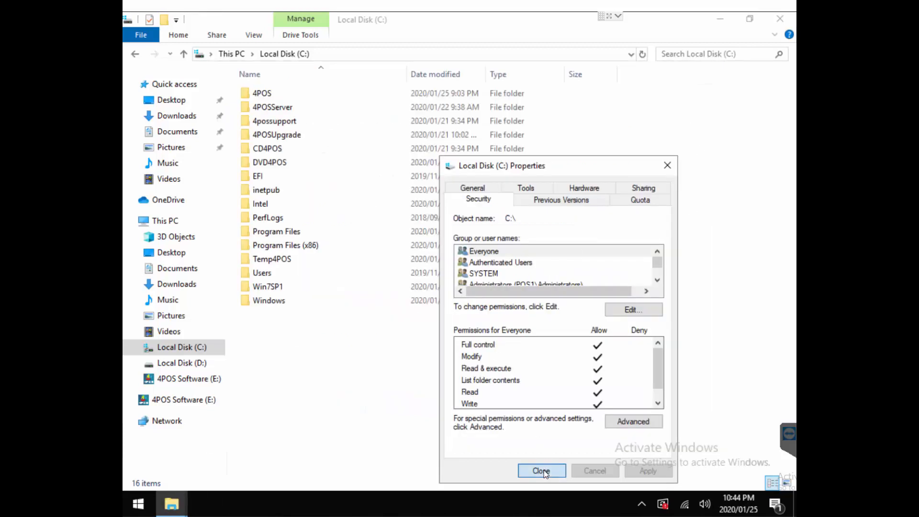
Close the C: drive properties and launch C:\Windows\System32\control.exe from the address bar
left_click(540, 471)
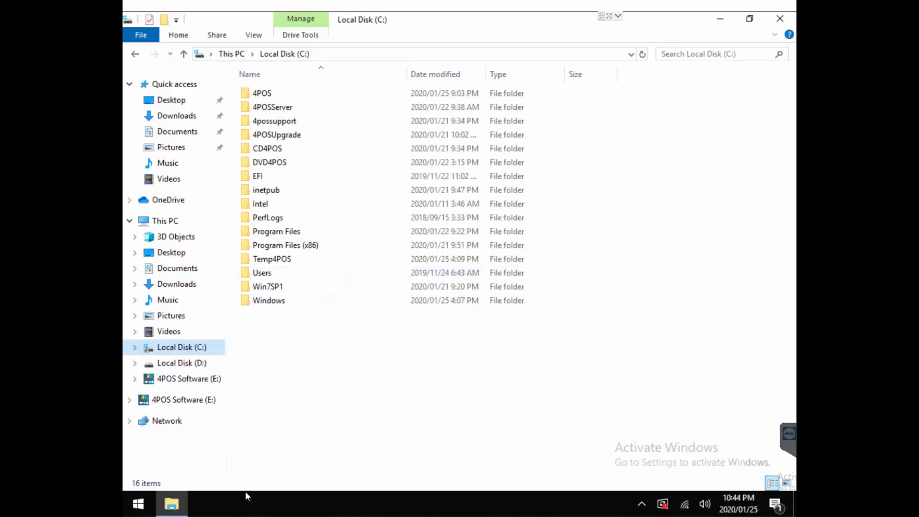
left_click(411, 54)
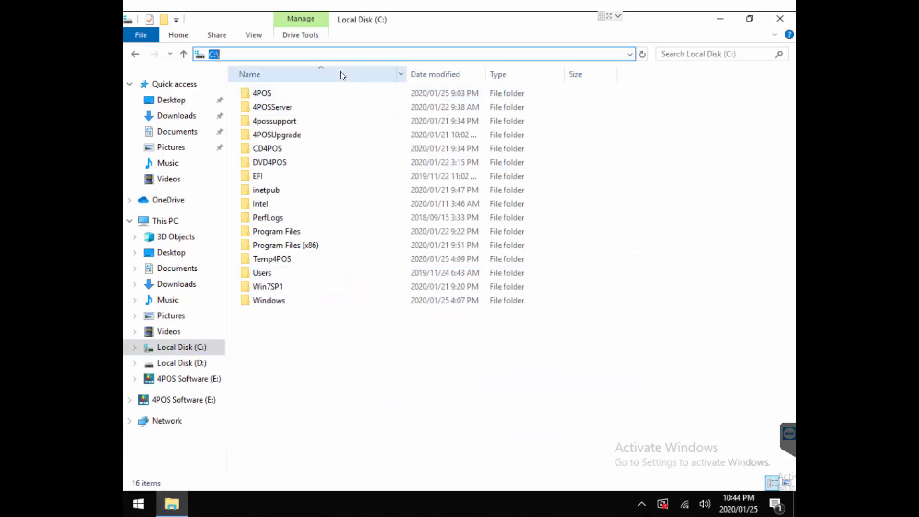
type("C:\\Windows\\System32\\control.exe")
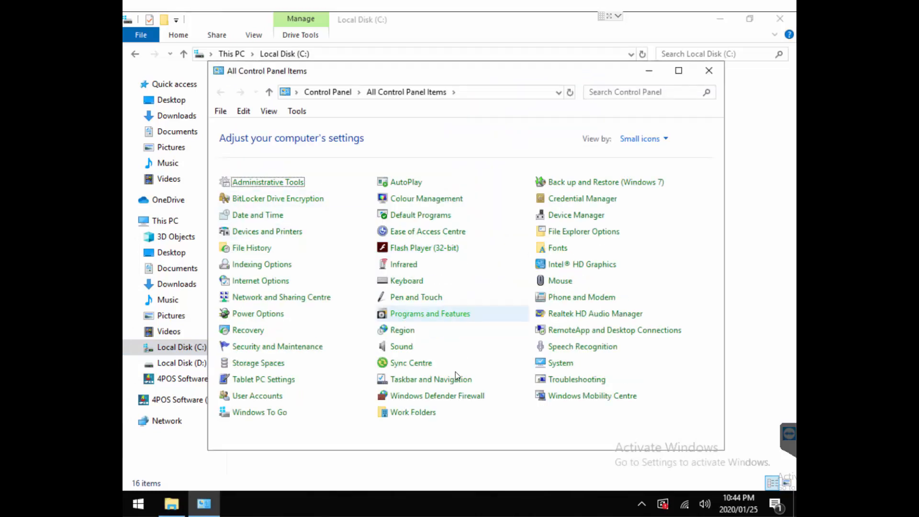
mouse_move(256, 395)
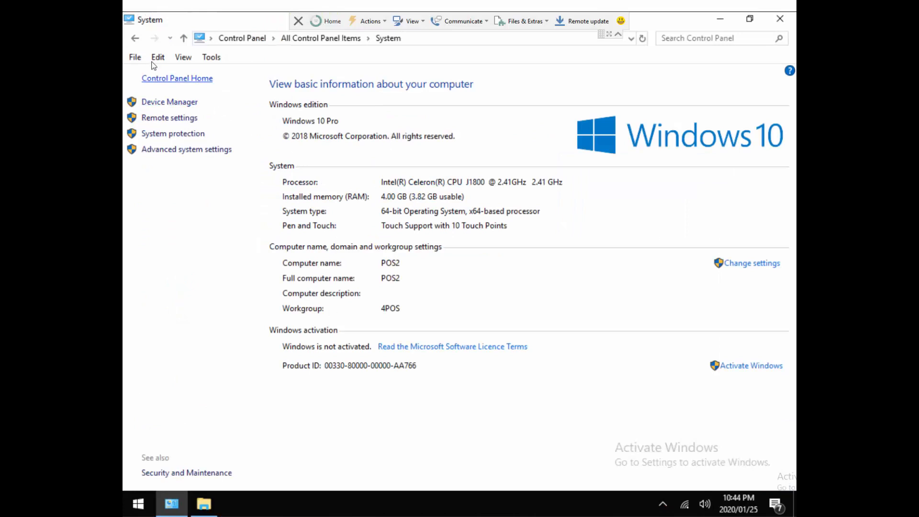
Reach the C drive's advanced sharing settings from File Explorer
left_click(135, 38)
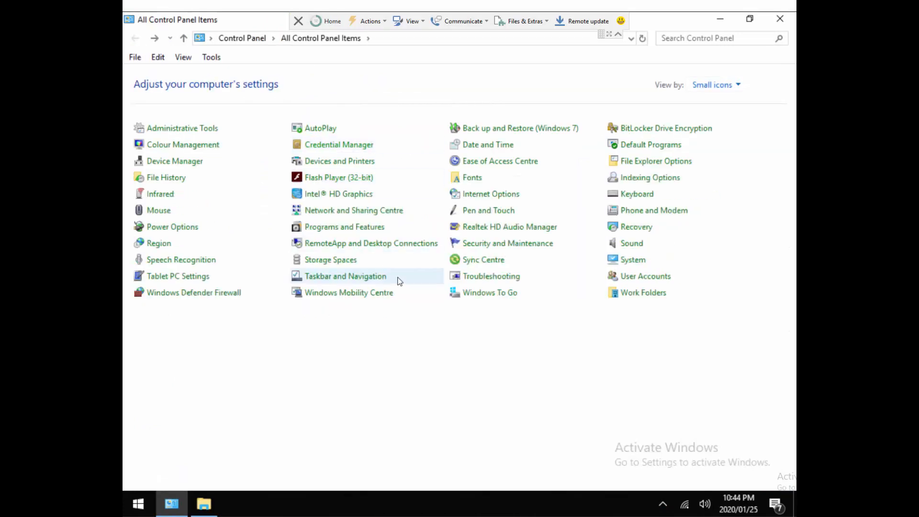
left_click(203, 504)
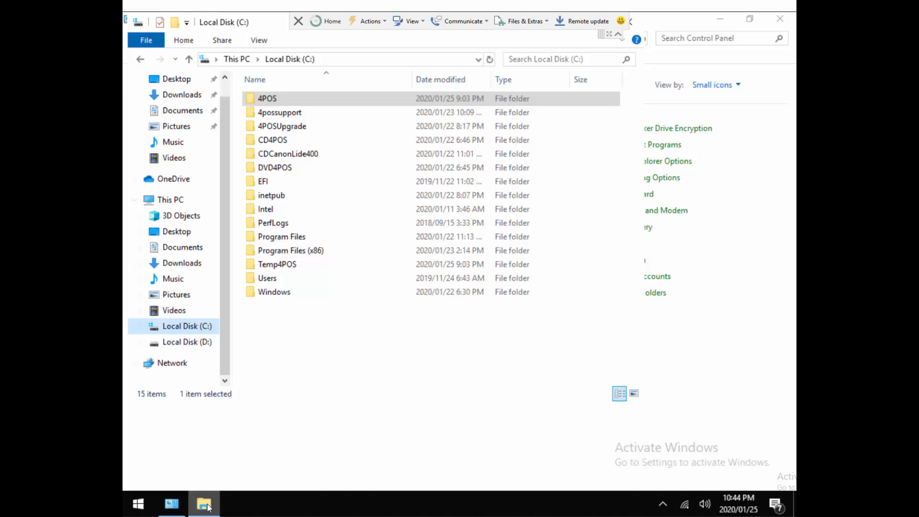
right_click(186, 325)
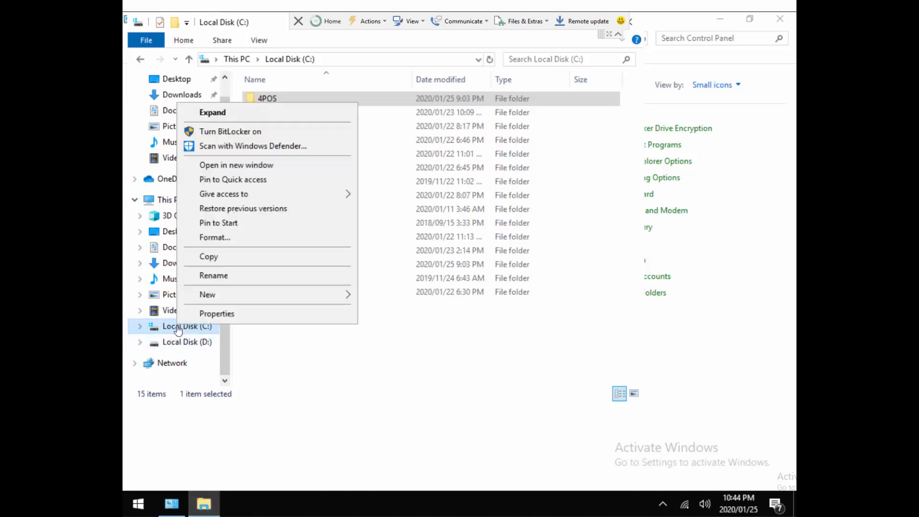
mouse_move(207, 294)
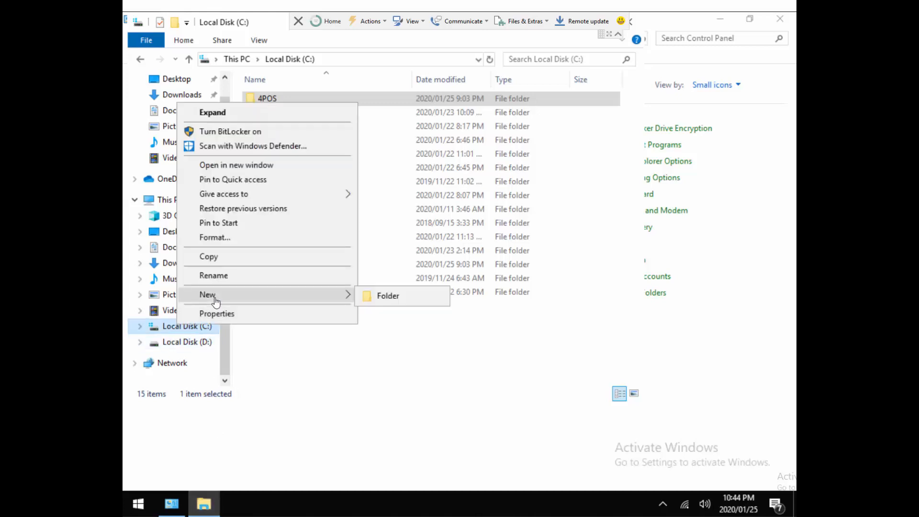
mouse_move(223, 193)
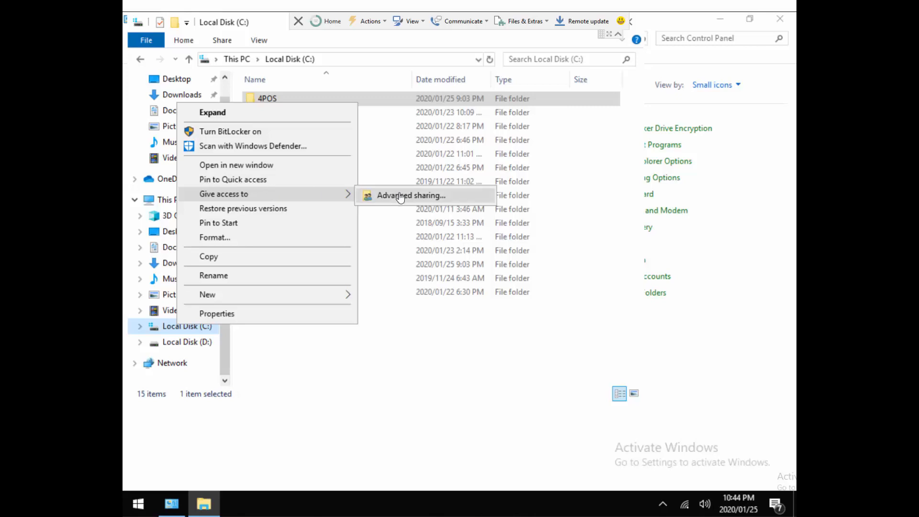
left_click(412, 195)
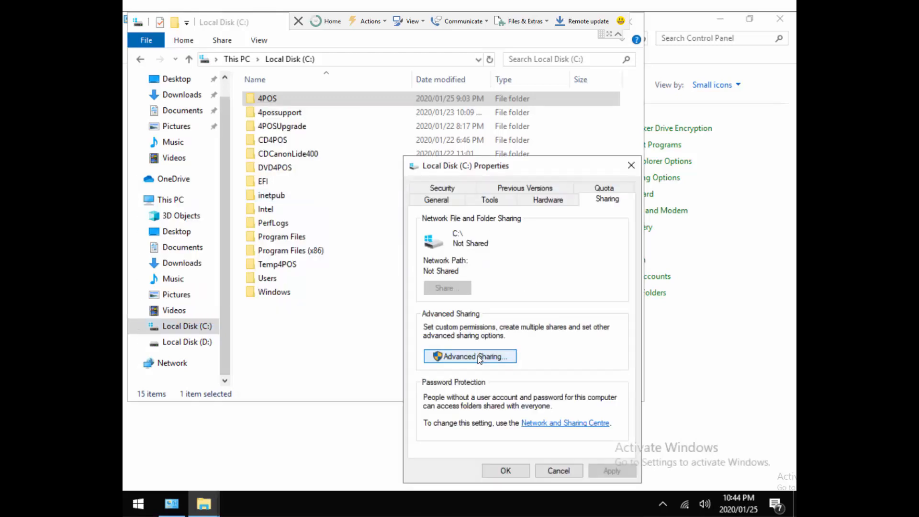
left_click(469, 356)
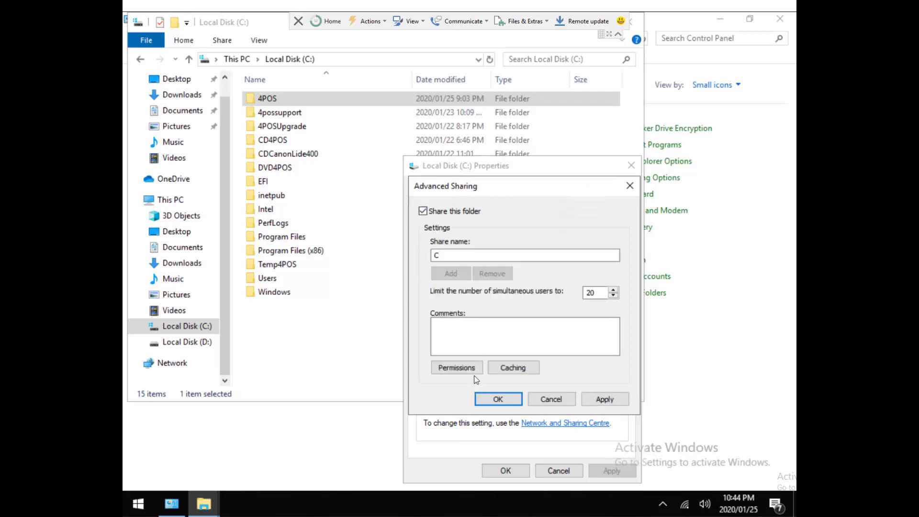
Confirm Everyone has full control on the C share and in the drive's security, then close properties
left_click(457, 367)
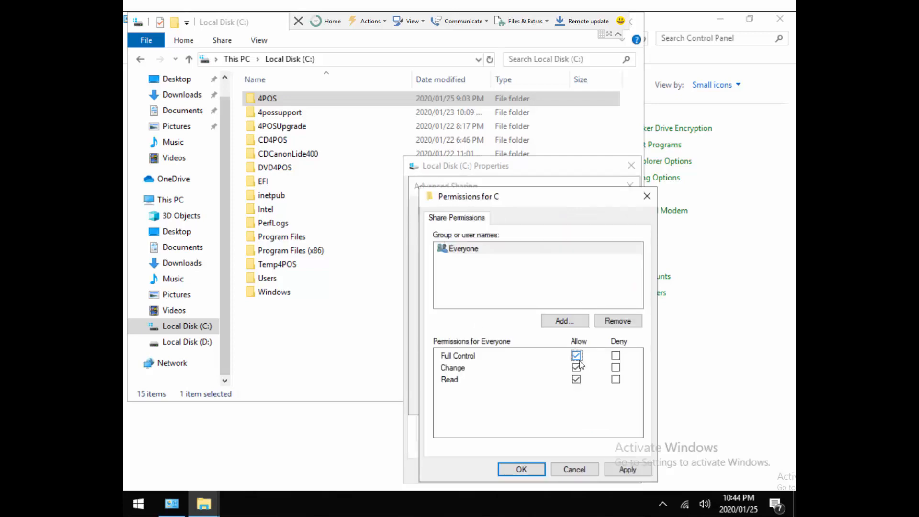
left_click(521, 469)
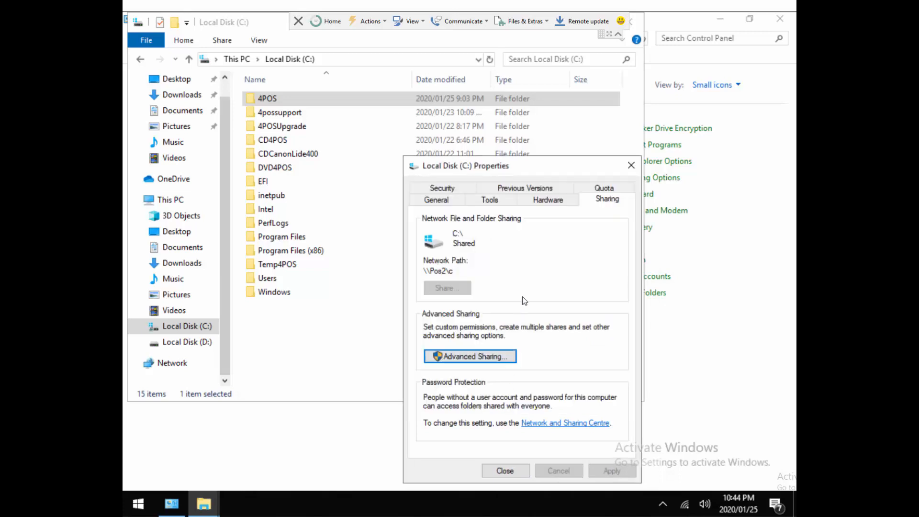
left_click(442, 188)
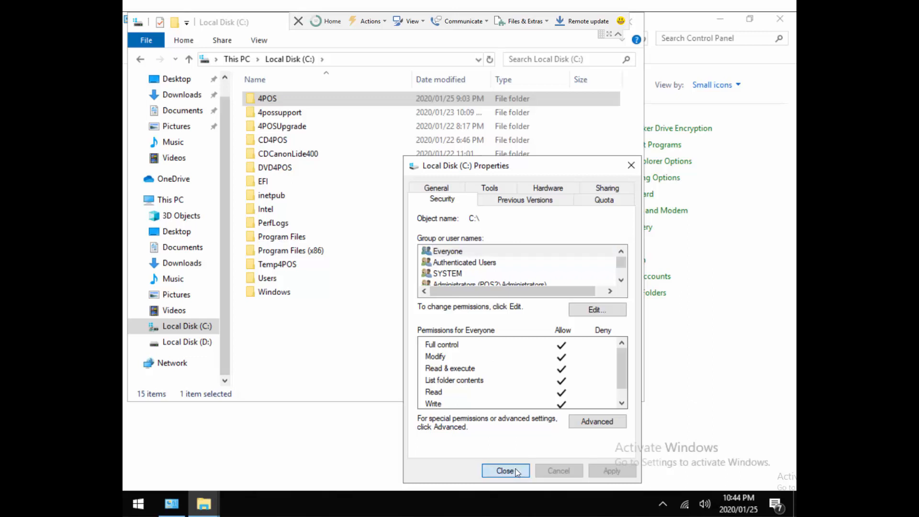
left_click(506, 471)
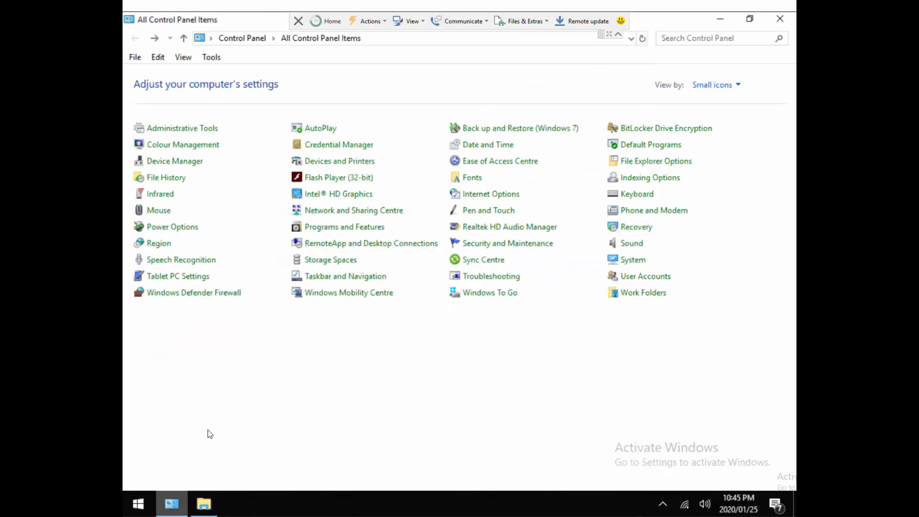
mouse_move(354, 210)
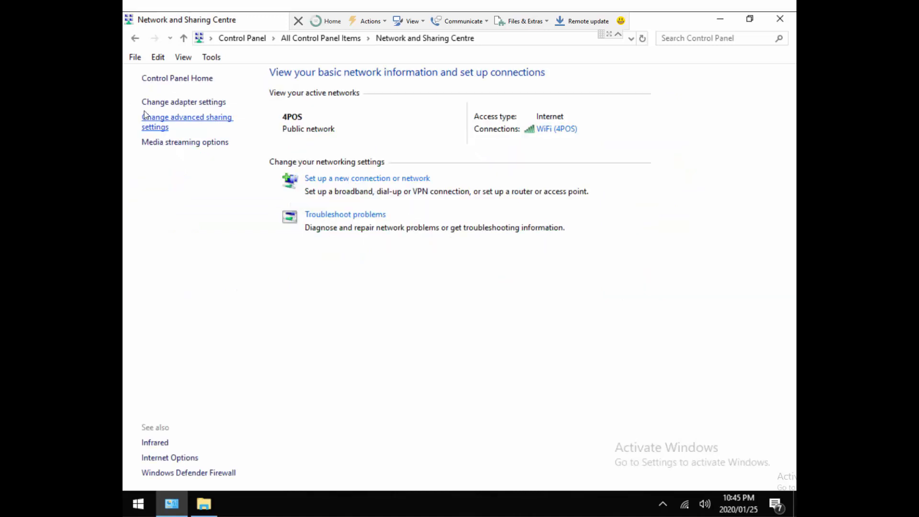
left_click(188, 117)
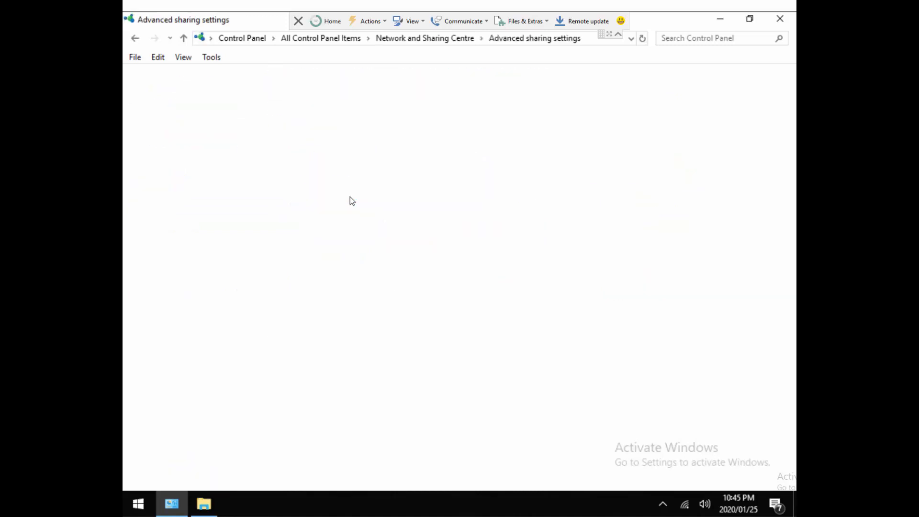
left_click(643, 131)
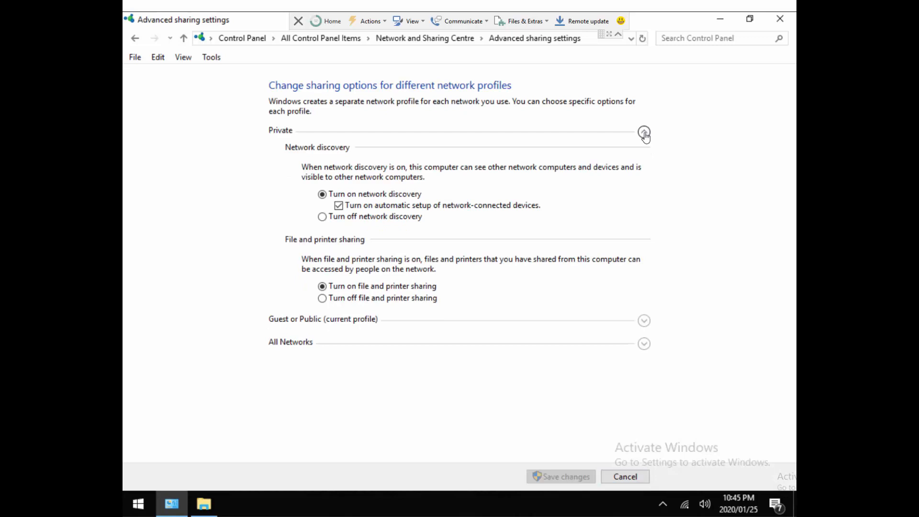
mouse_move(644, 323)
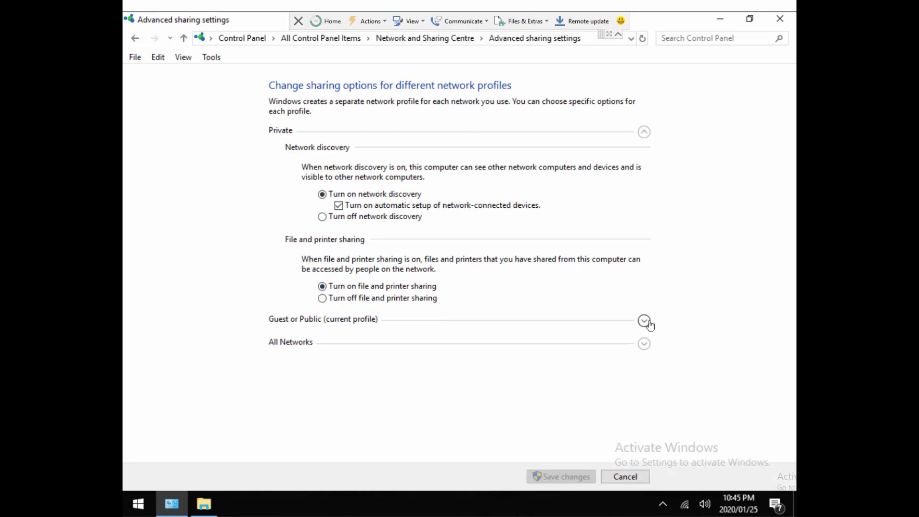
left_click(643, 322)
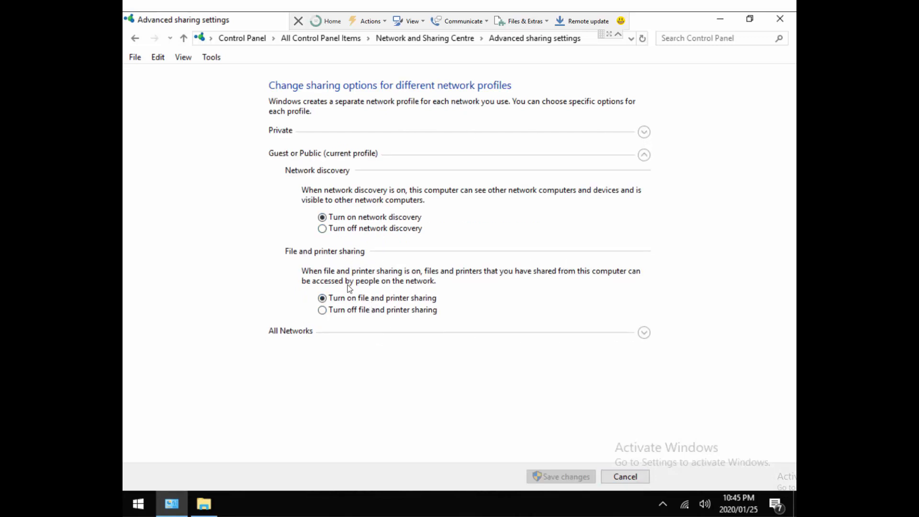
scroll("down", 3)
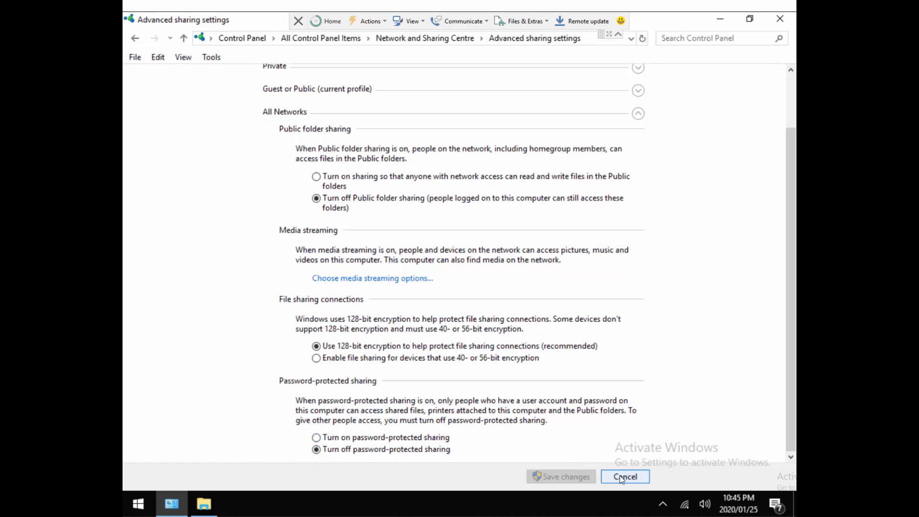
left_click(623, 476)
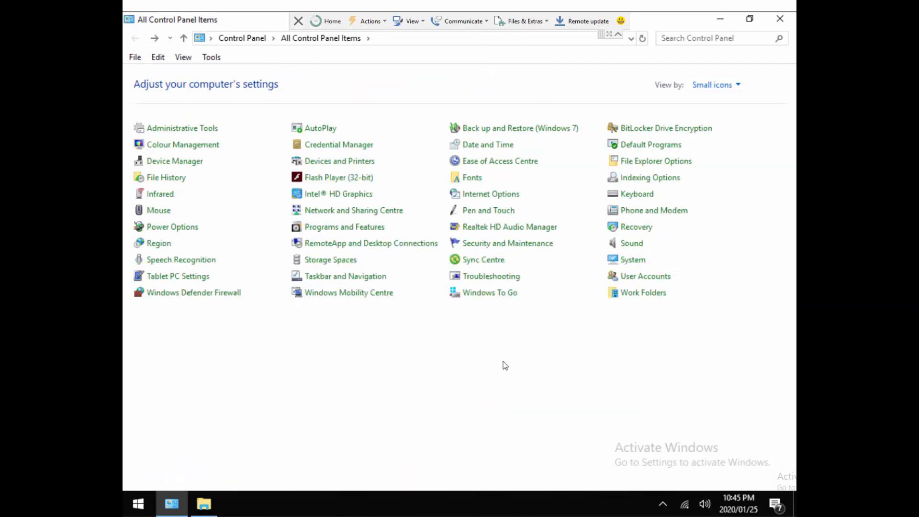
mouse_move(484, 356)
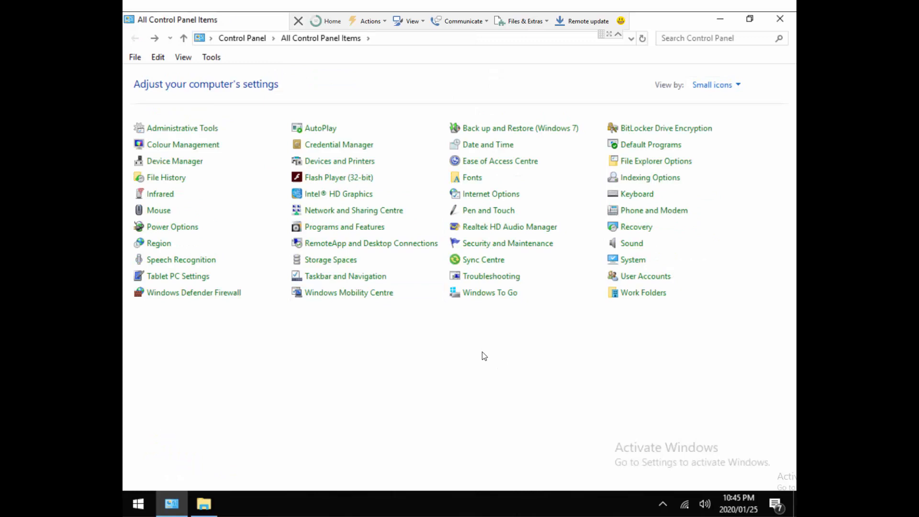
mouse_move(645, 276)
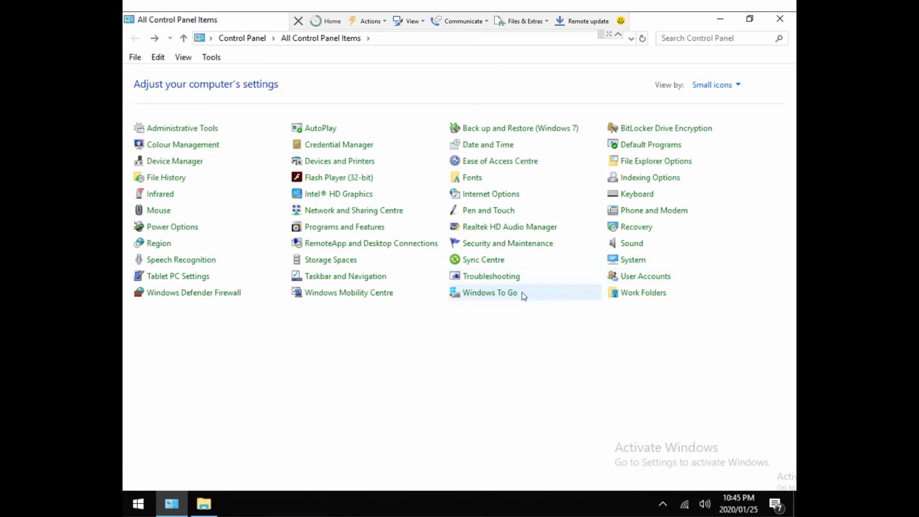
mouse_move(640, 276)
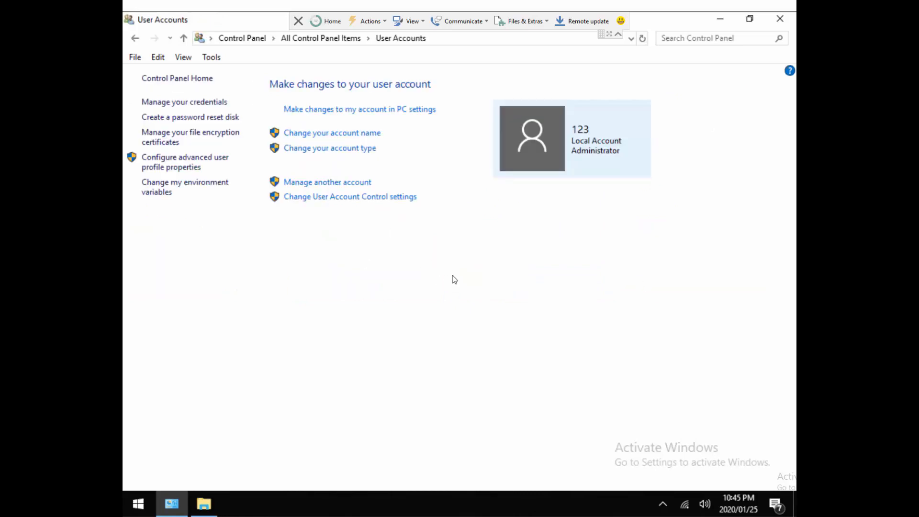
mouse_move(226, 341)
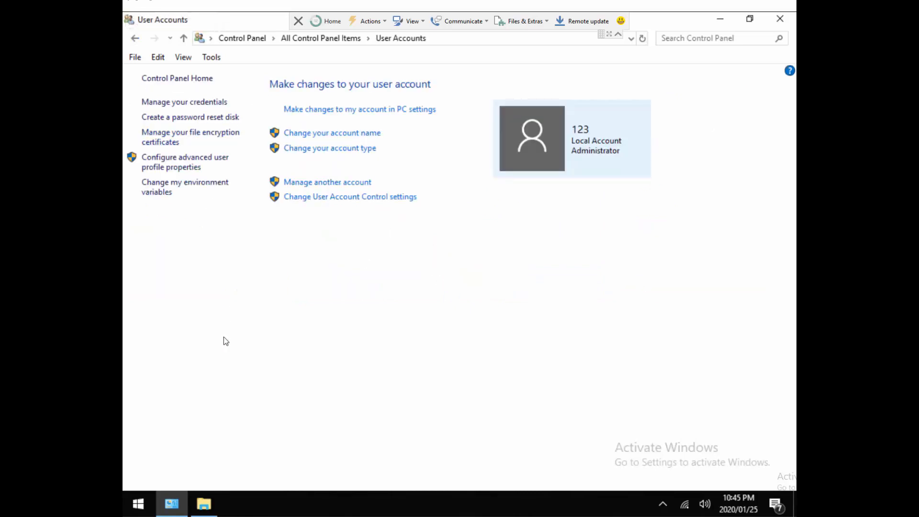
Bring File Explorer to the front showing the Local Disk C: folders
left_click(203, 504)
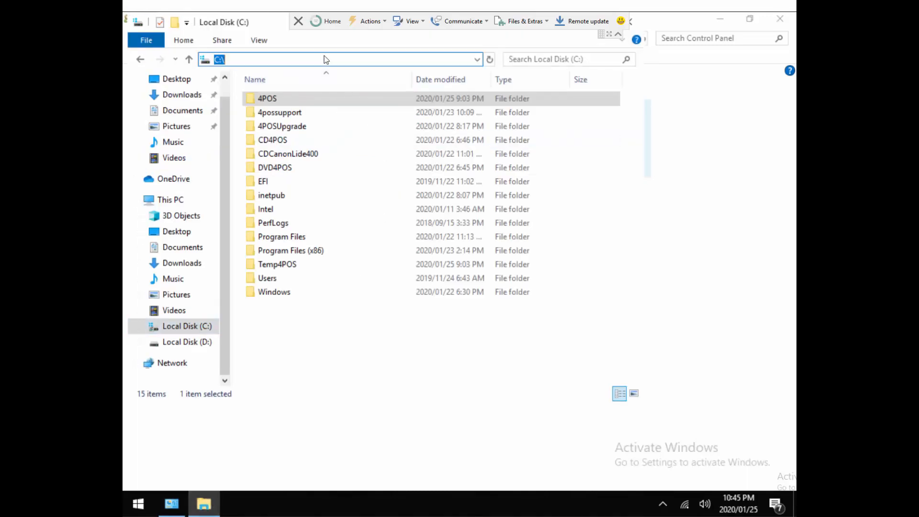
Browse to the network share \\pos2\c and list its folders
type("\\\\p")
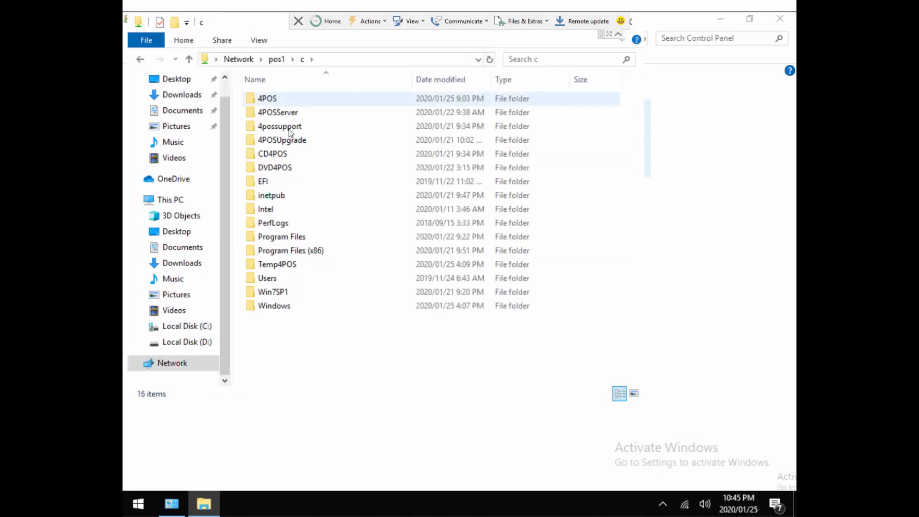
double_click(277, 112)
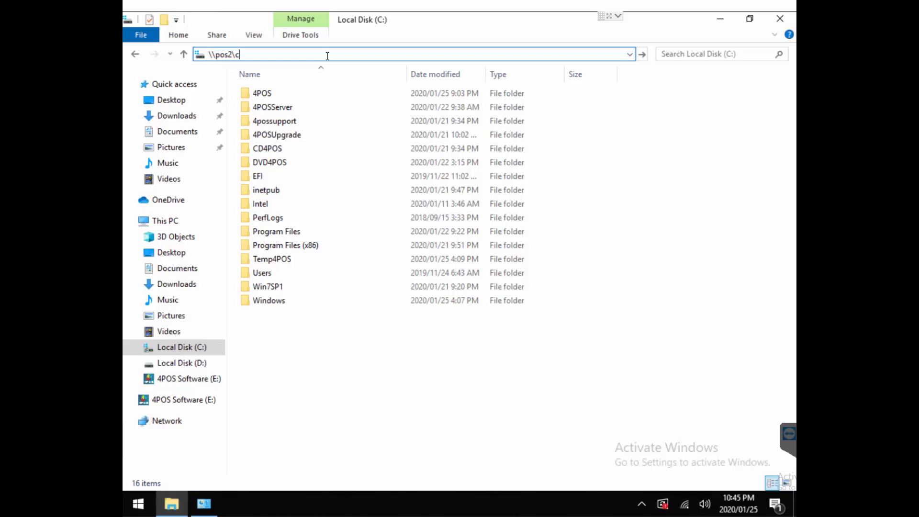
key("Enter")
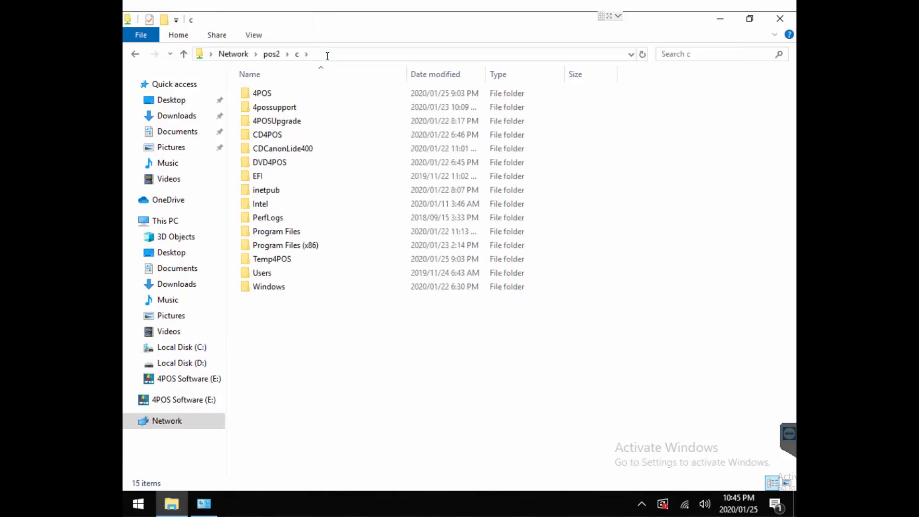
left_click(267, 134)
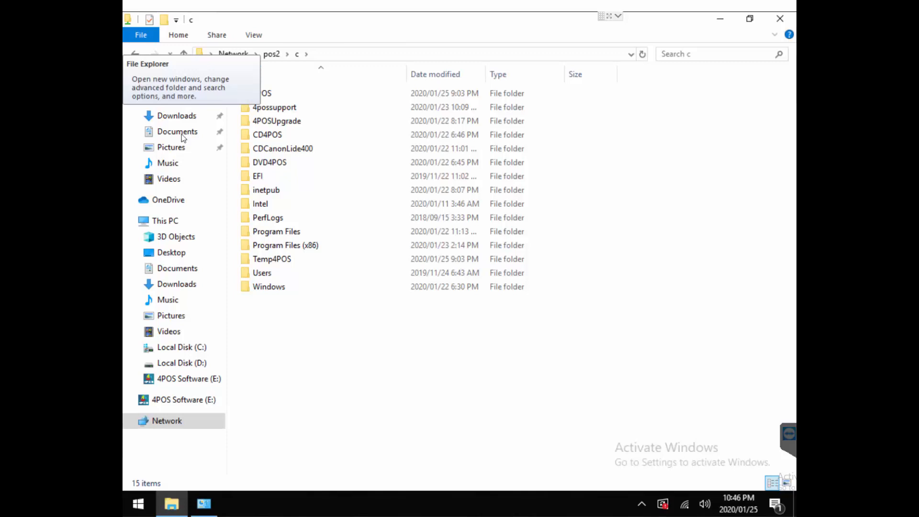
left_click(138, 503)
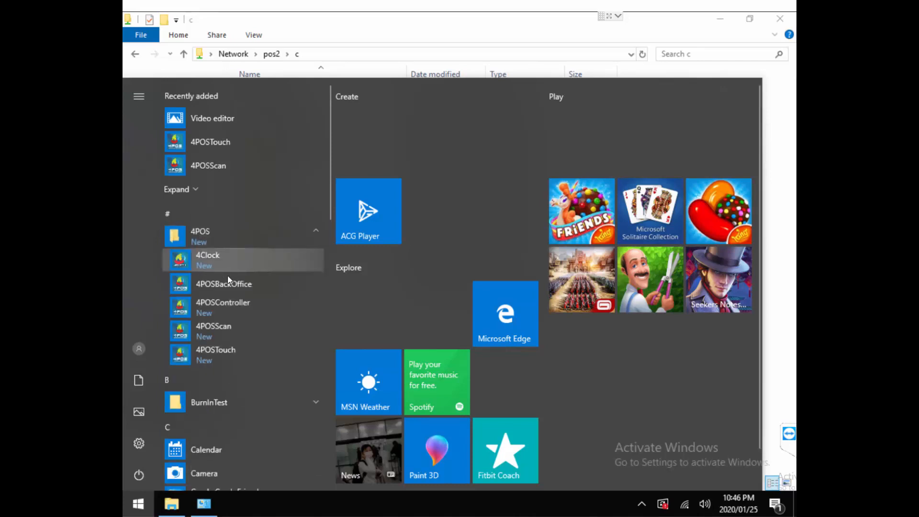
mouse_move(226, 284)
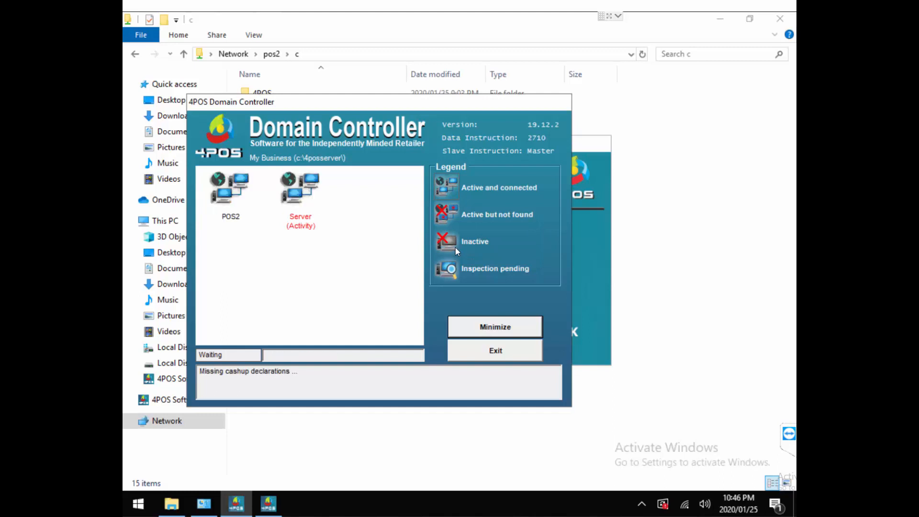
mouse_move(365, 239)
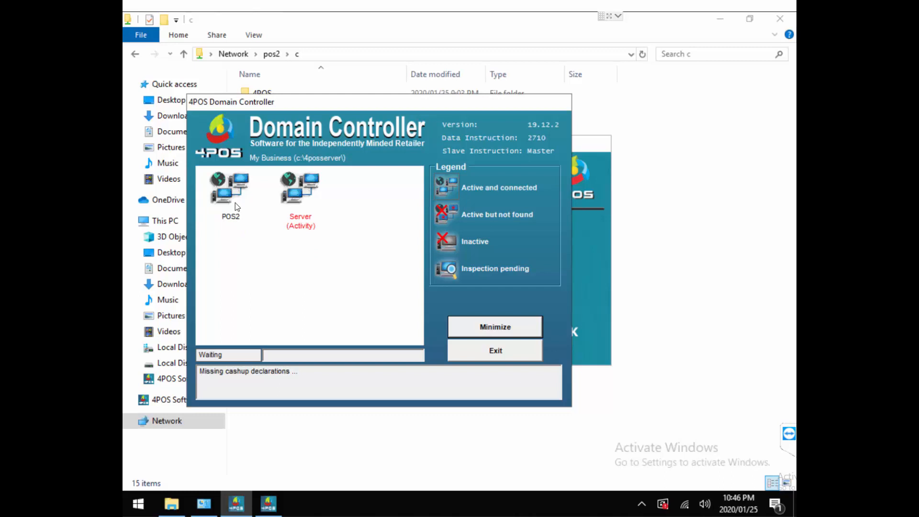
mouse_move(291, 215)
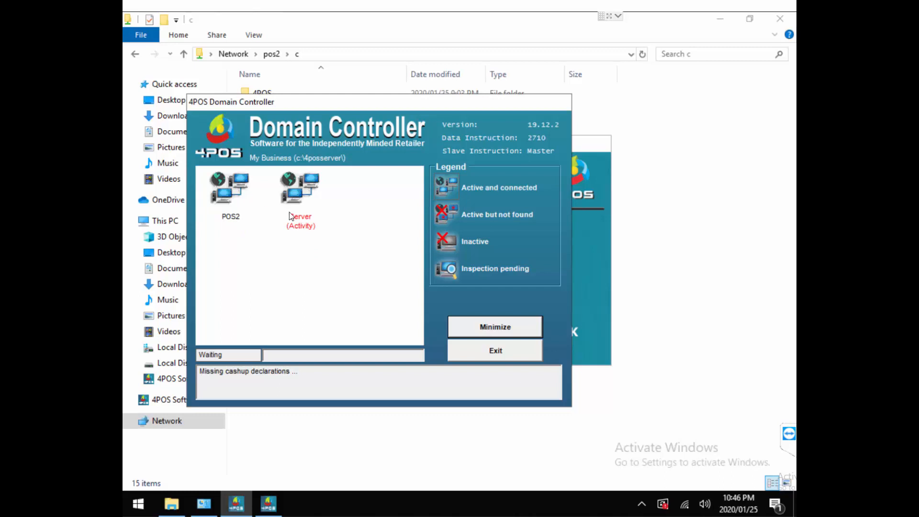
mouse_move(361, 312)
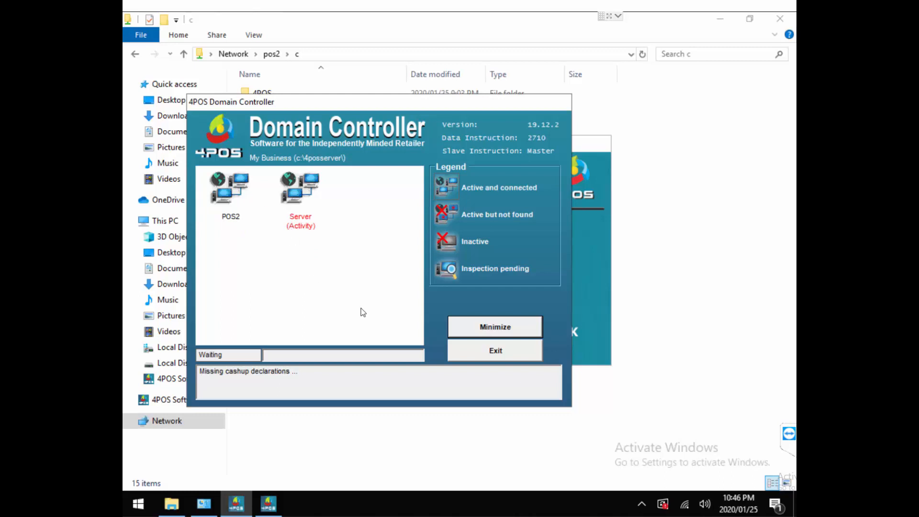
mouse_move(391, 256)
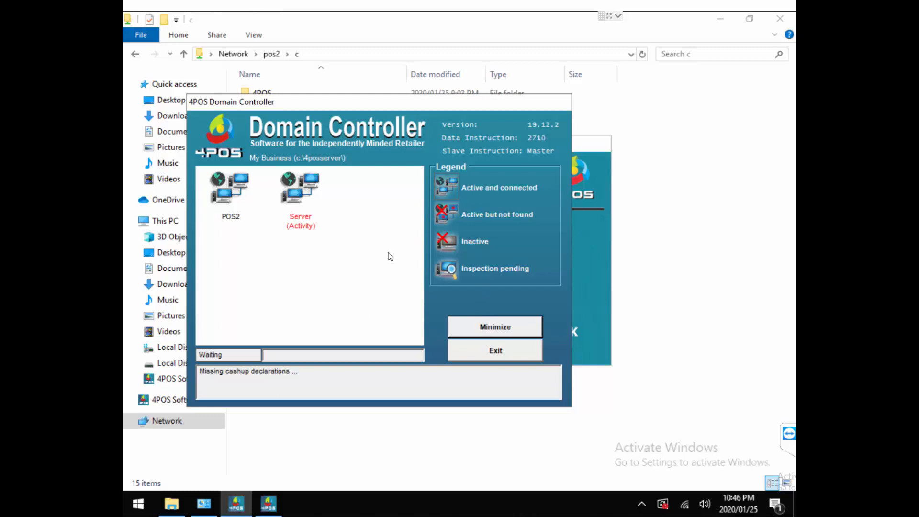
Log in to Back Office as Default Administrator and close the Tip of the Day
left_click(494, 327)
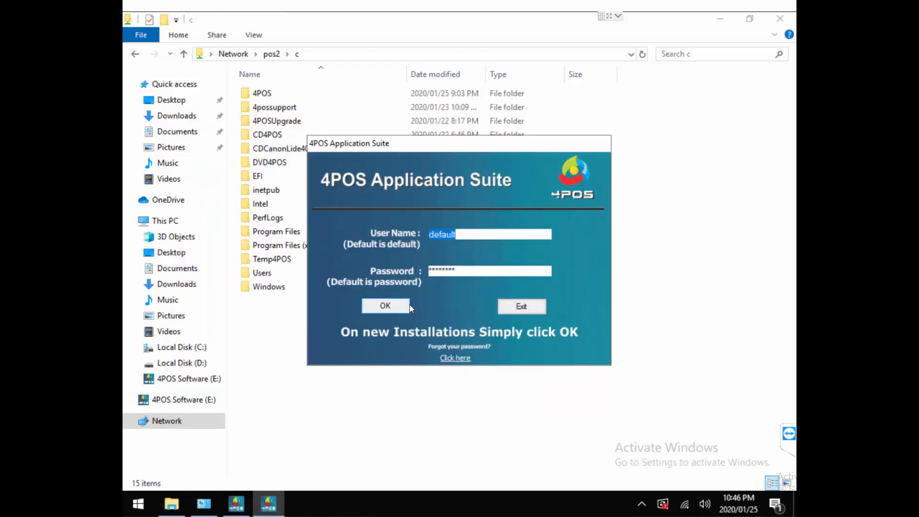
left_click(385, 305)
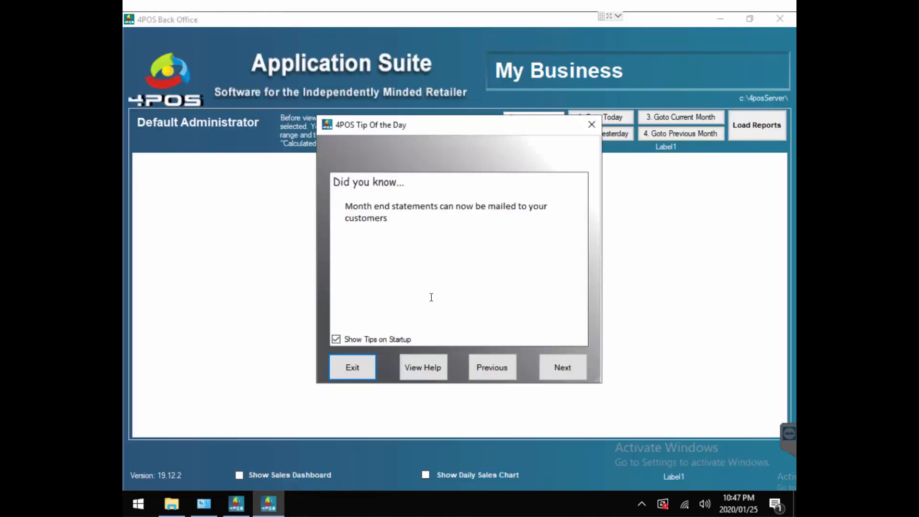
left_click(353, 367)
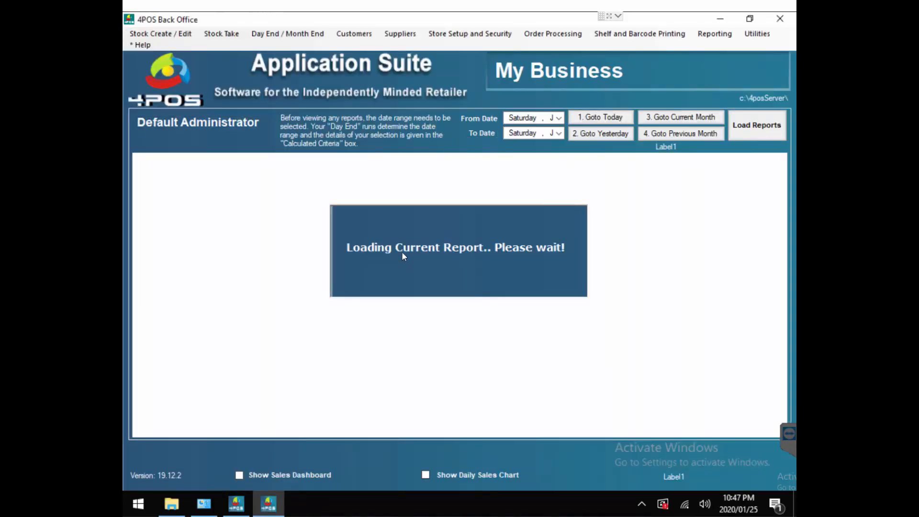
mouse_move(420, 187)
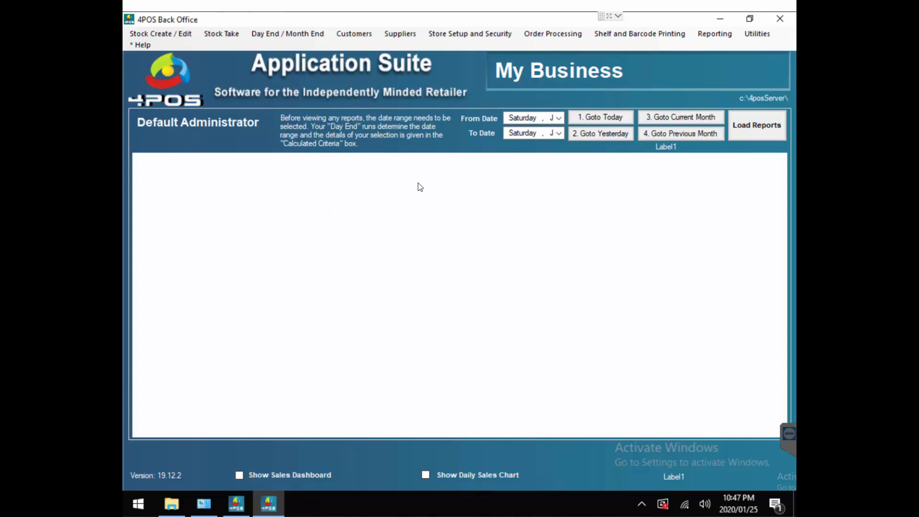
Decline the AirTime registration and 4CLOCK configuration prompts
left_click(757, 124)
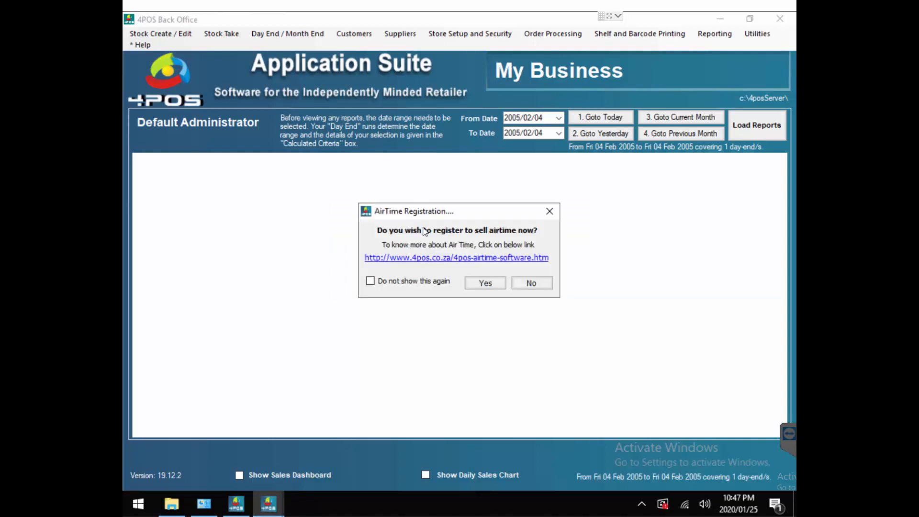
left_click(530, 282)
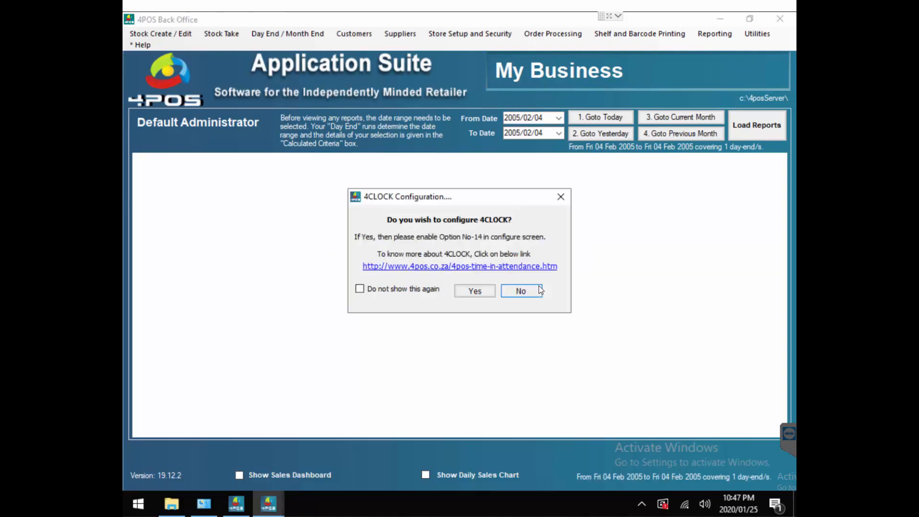
left_click(520, 291)
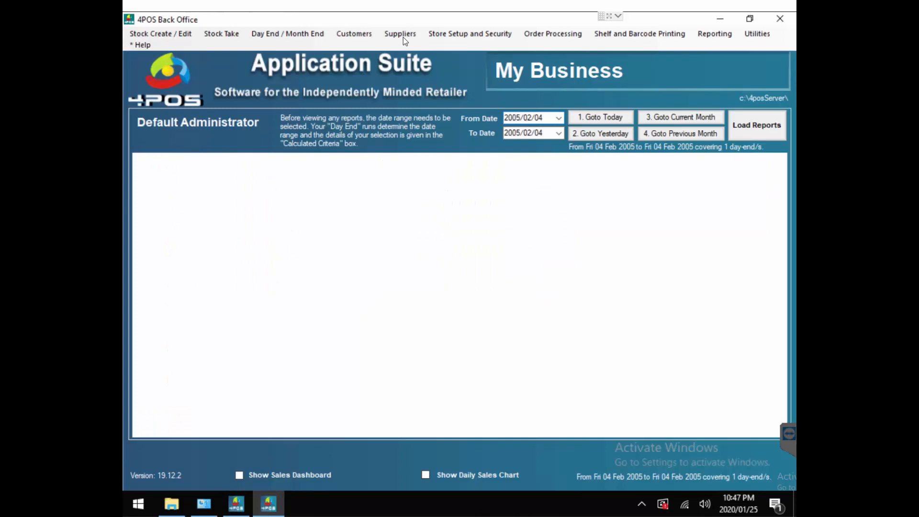
mouse_move(483, 97)
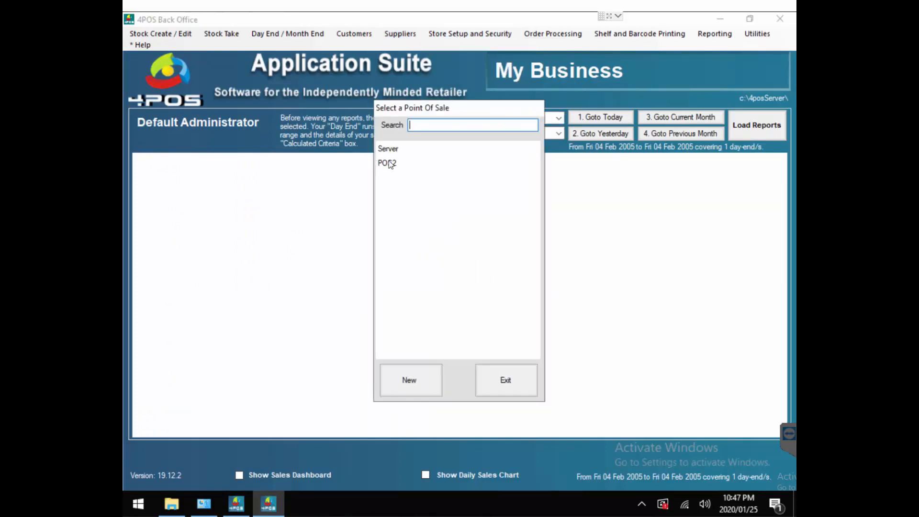
Set POS2's network address to POS21 and close the point-of-sale list
double_click(386, 163)
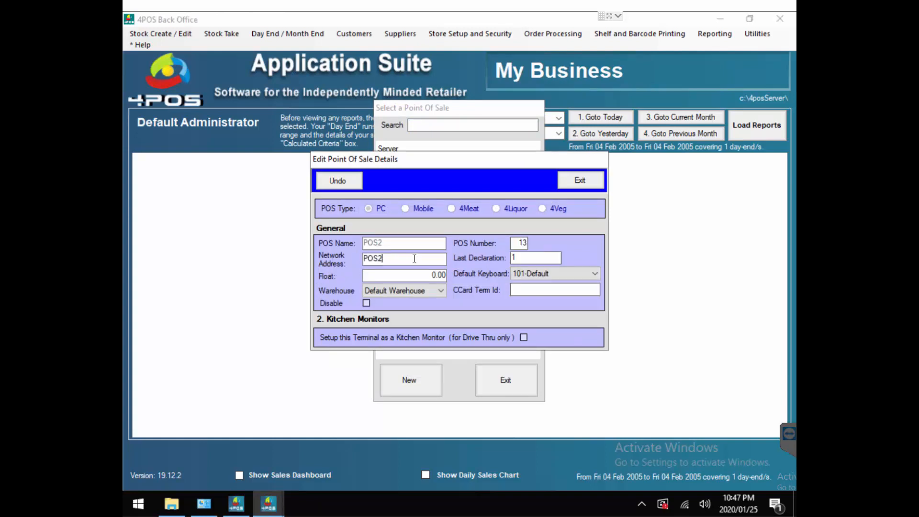
type("1")
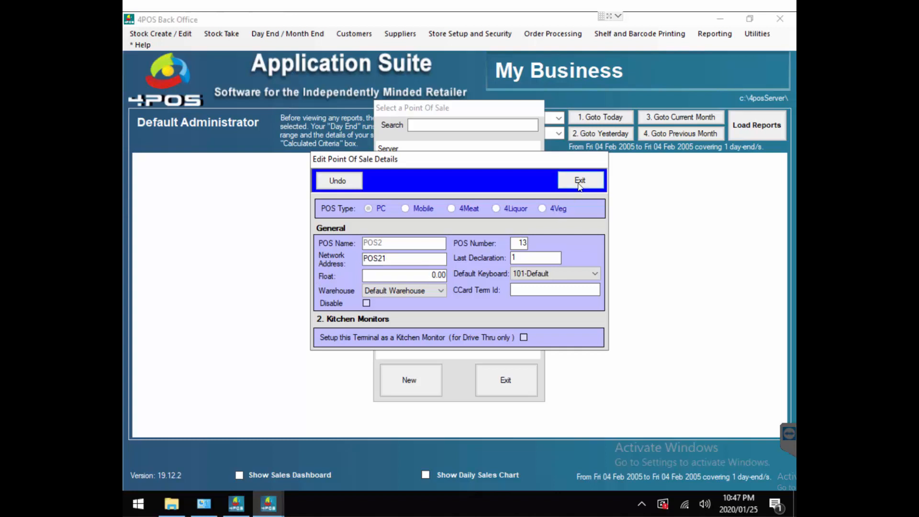
left_click(580, 180)
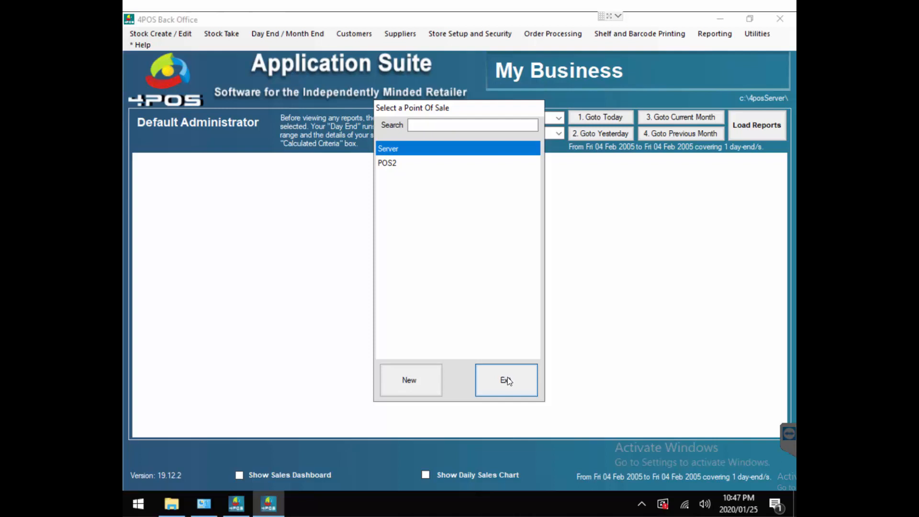
left_click(506, 380)
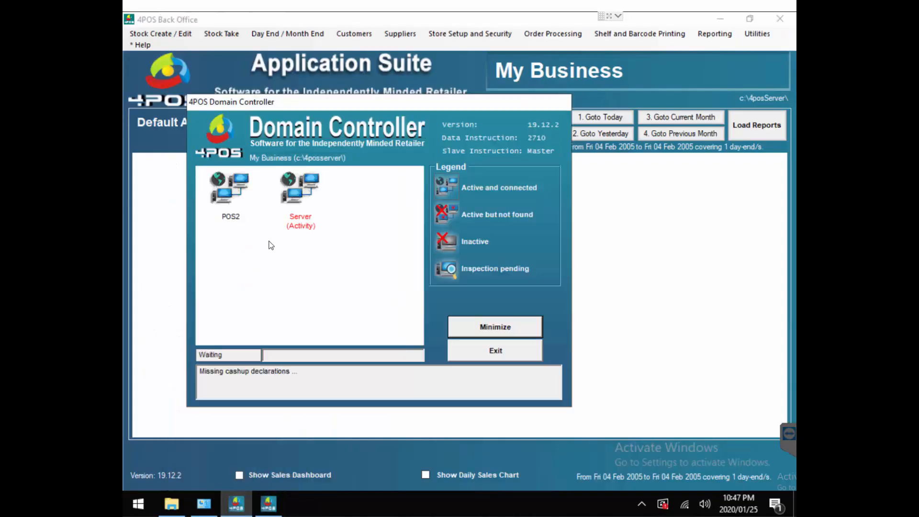
mouse_move(287, 276)
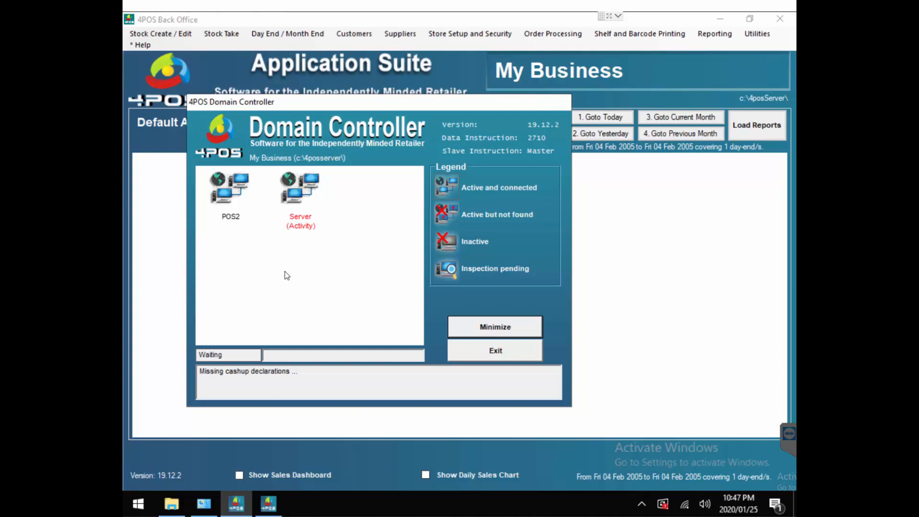
mouse_move(289, 275)
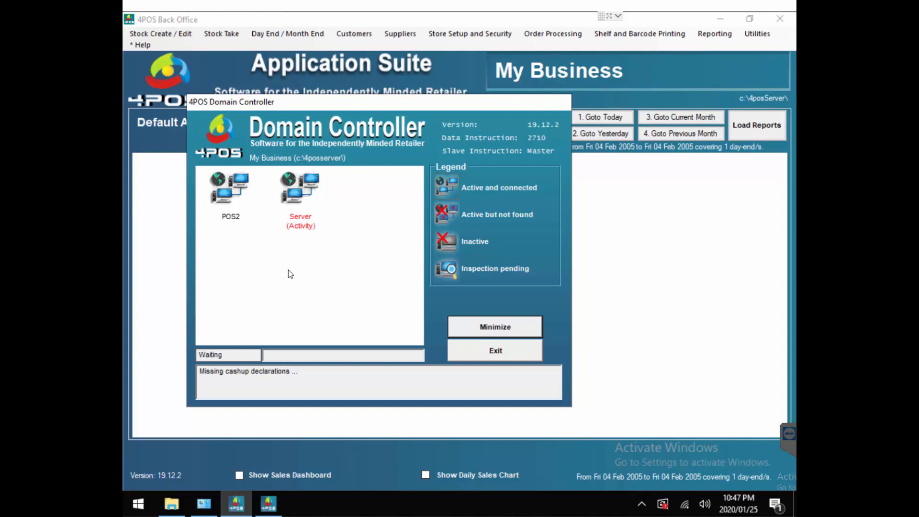
mouse_move(292, 272)
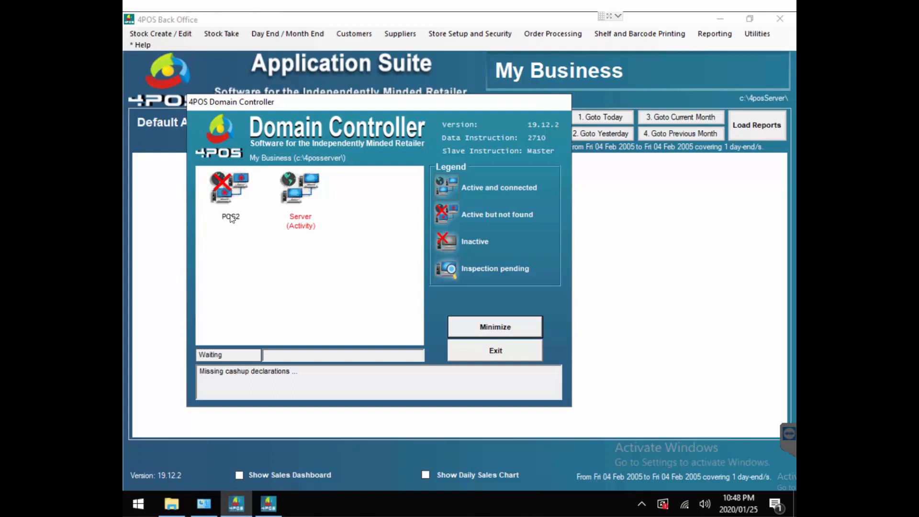
mouse_move(232, 219)
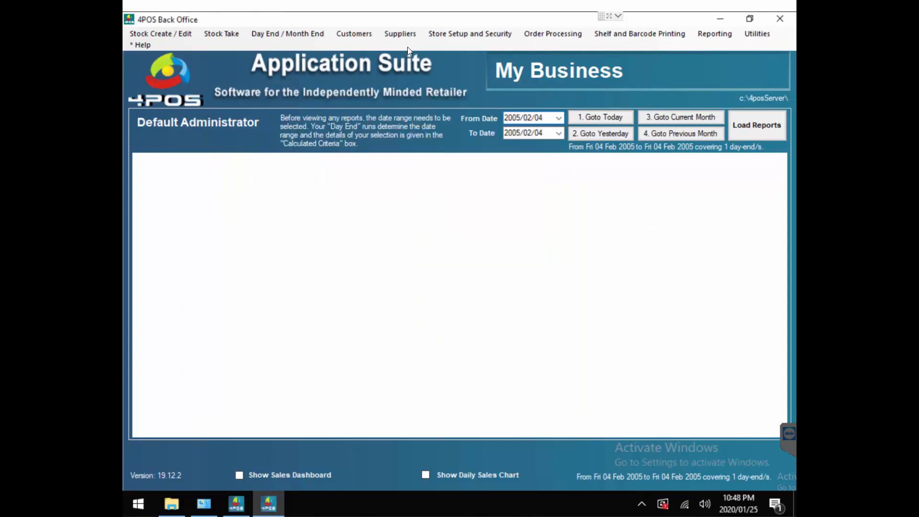
Review POS2's point-of-sale details via Store Setup, exit them and show the Domain Controller again
left_click(470, 34)
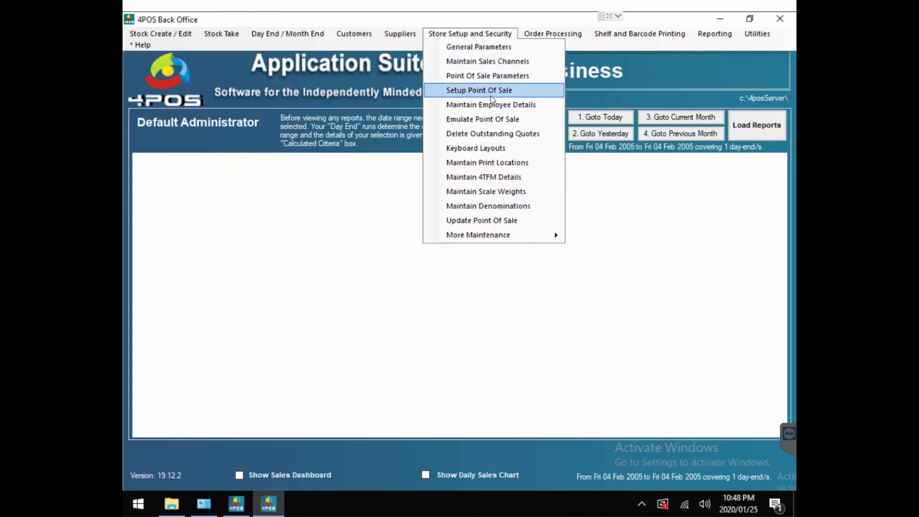
left_click(479, 90)
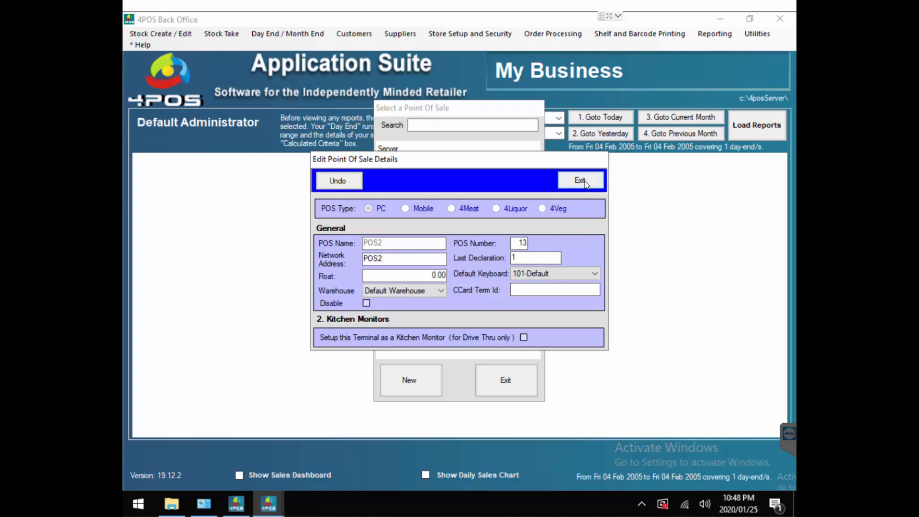
left_click(580, 180)
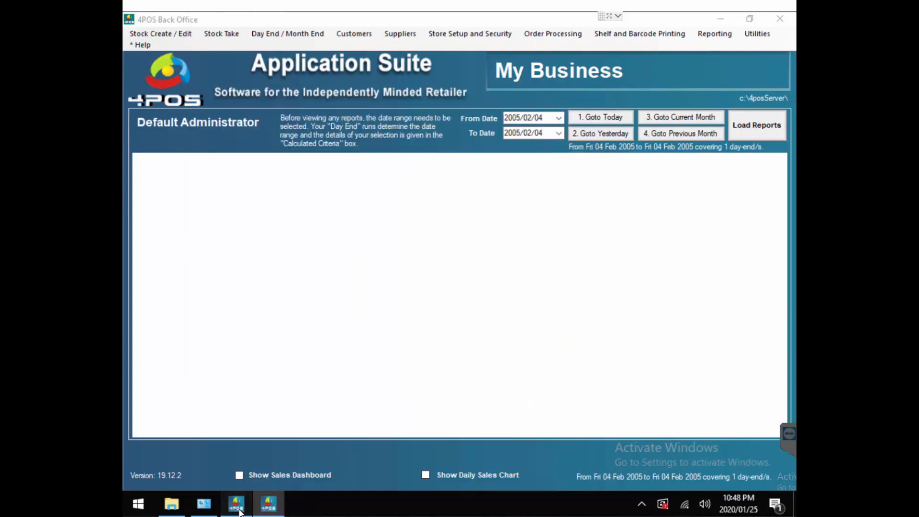
left_click(235, 503)
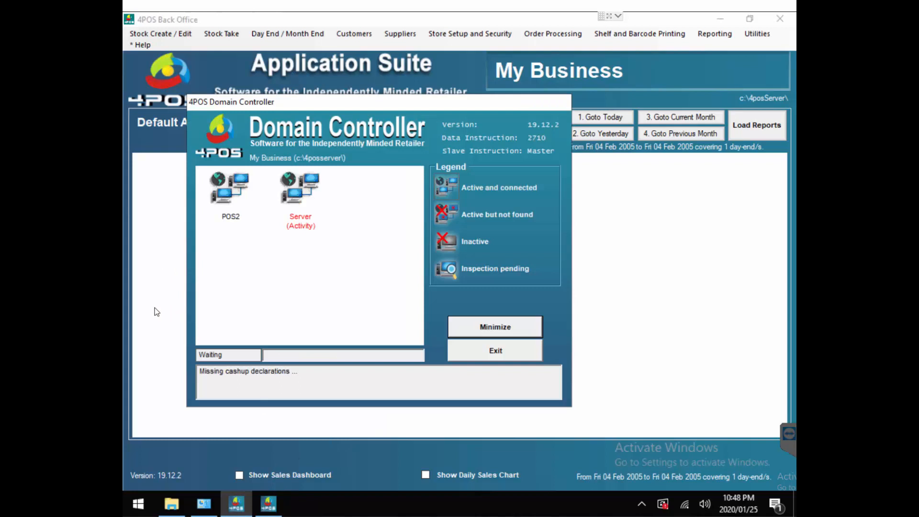
mouse_move(227, 232)
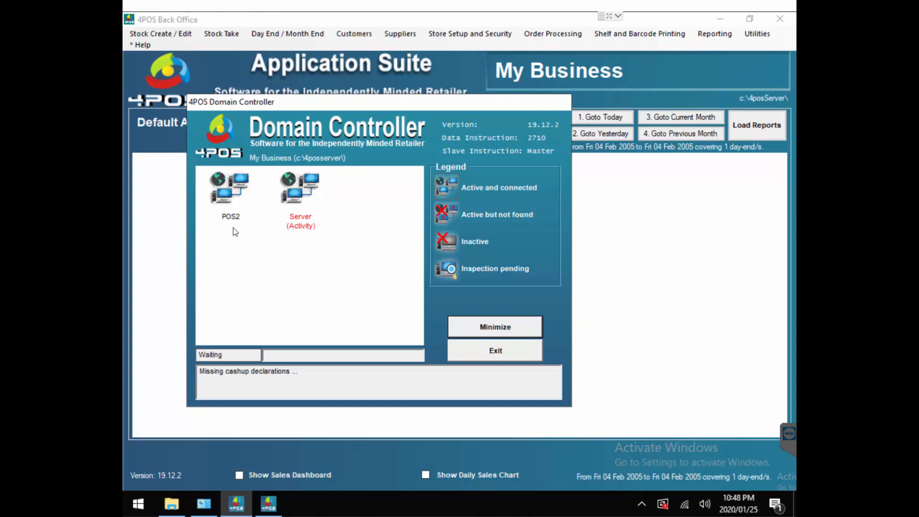
mouse_move(224, 224)
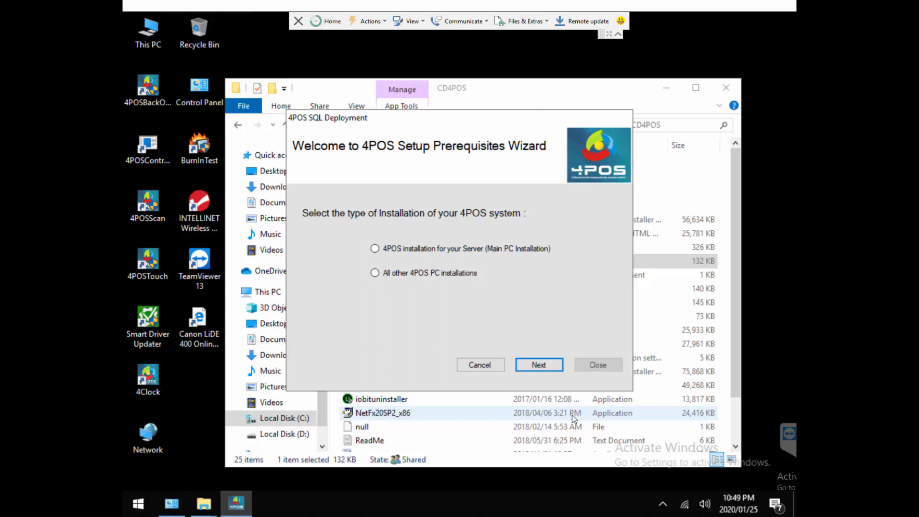
mouse_move(571, 419)
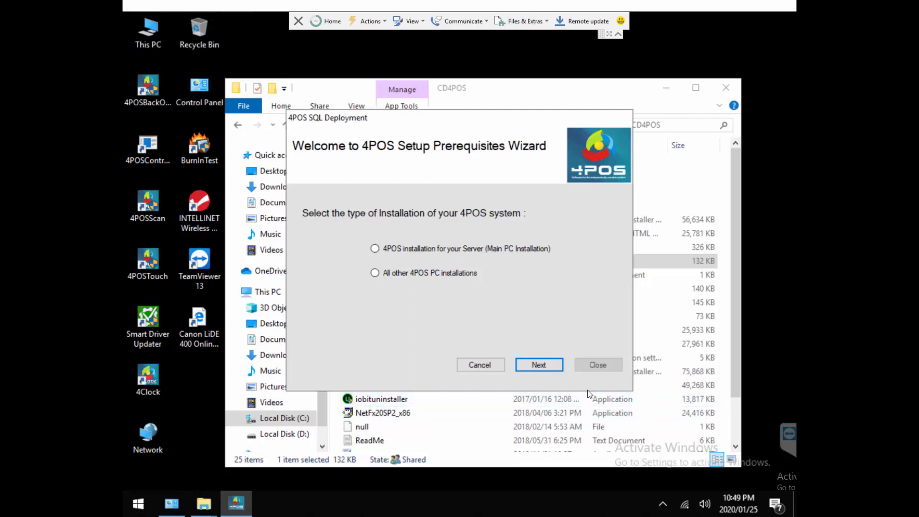
mouse_move(584, 393)
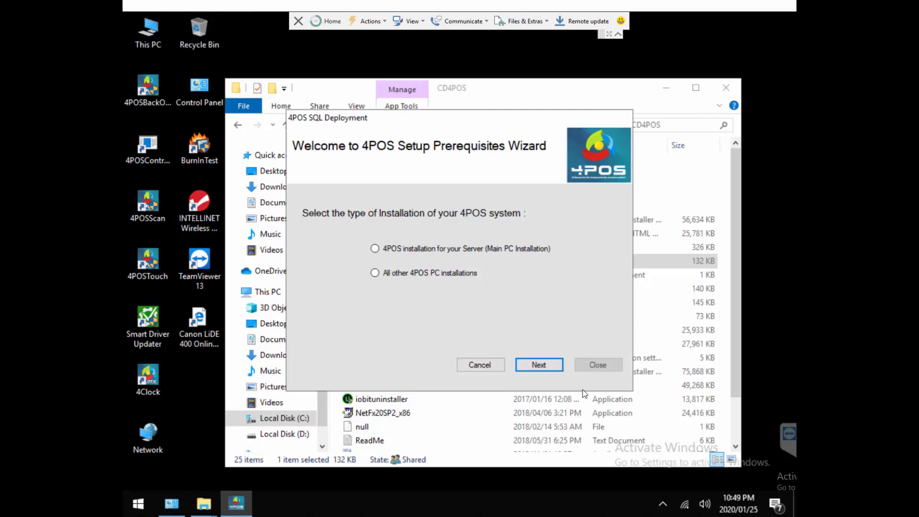
mouse_move(404, 286)
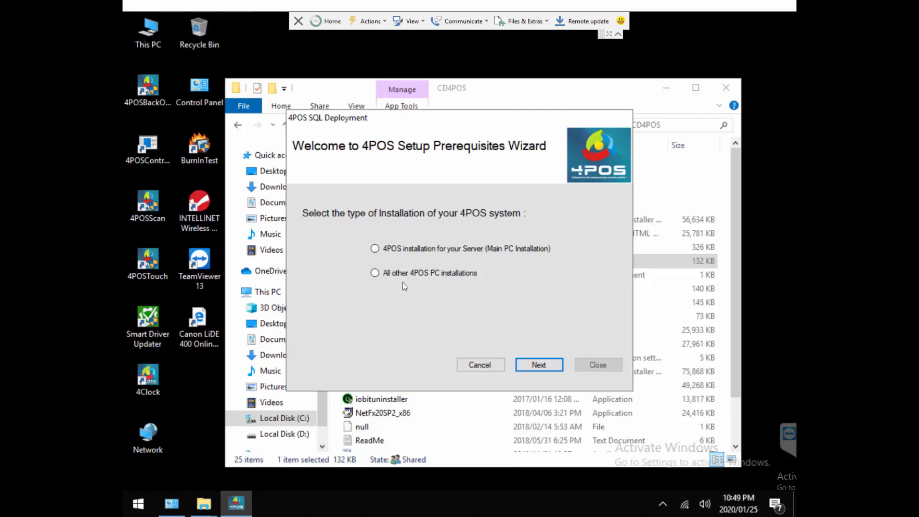
Choose 'All other 4POS PC installations' as the installation type
left_click(374, 273)
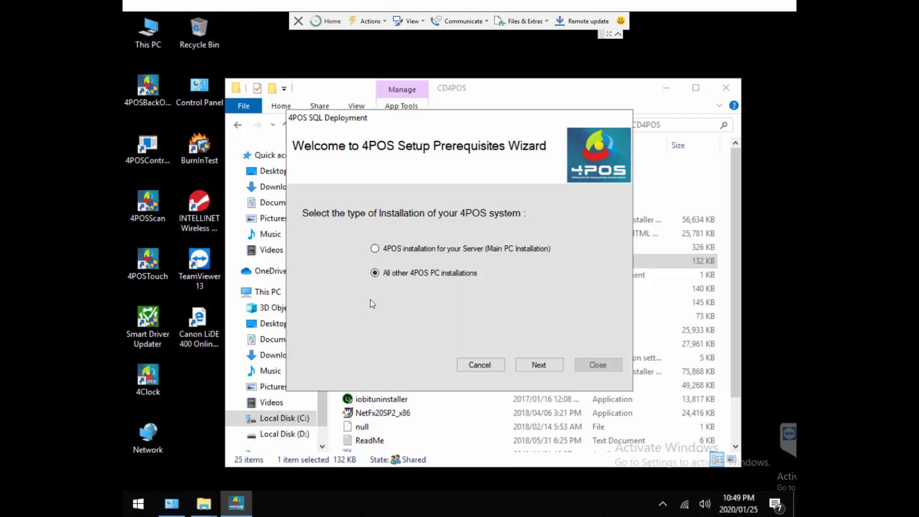
mouse_move(375, 302)
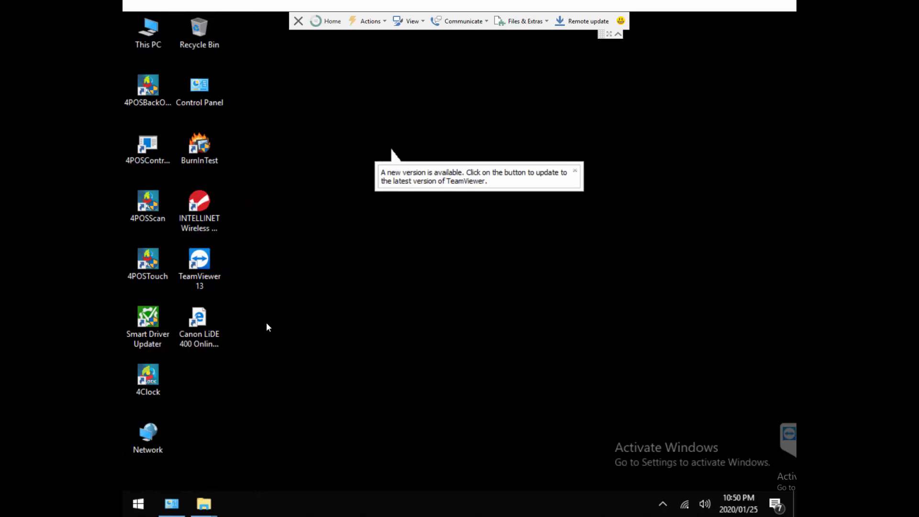
Launch 4POS Back Office from its desktop shortcut, bringing up the config-file picker
left_click(147, 88)
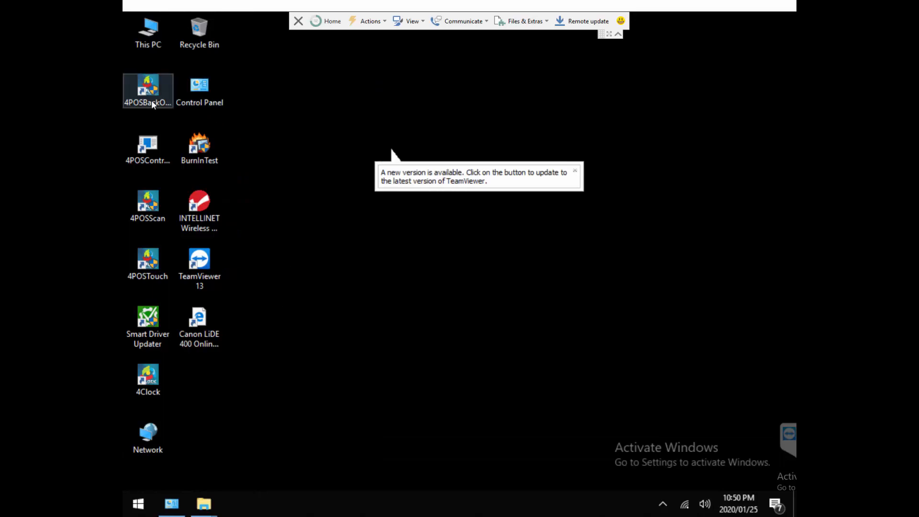
left_click(147, 147)
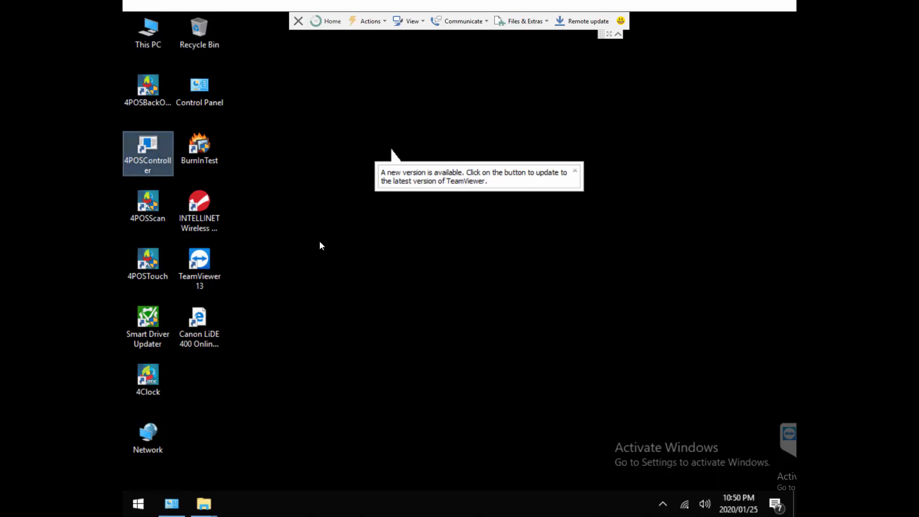
mouse_move(329, 241)
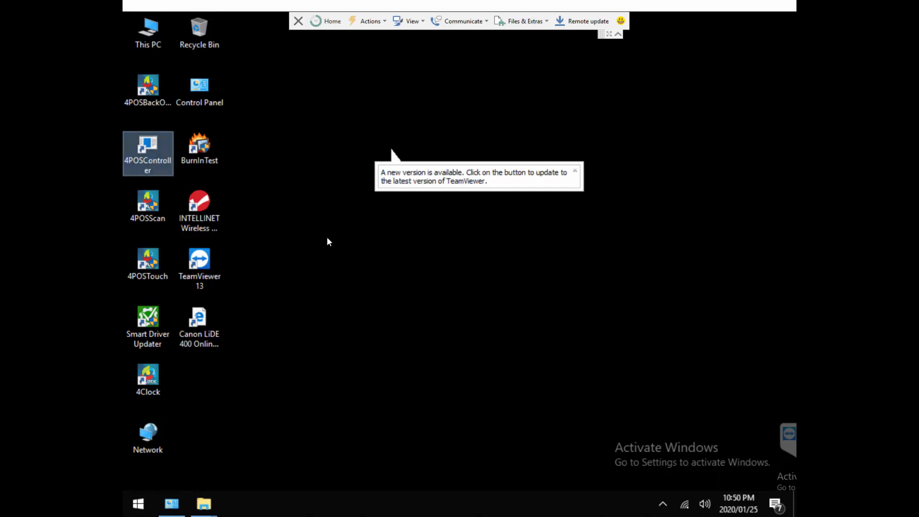
mouse_move(310, 241)
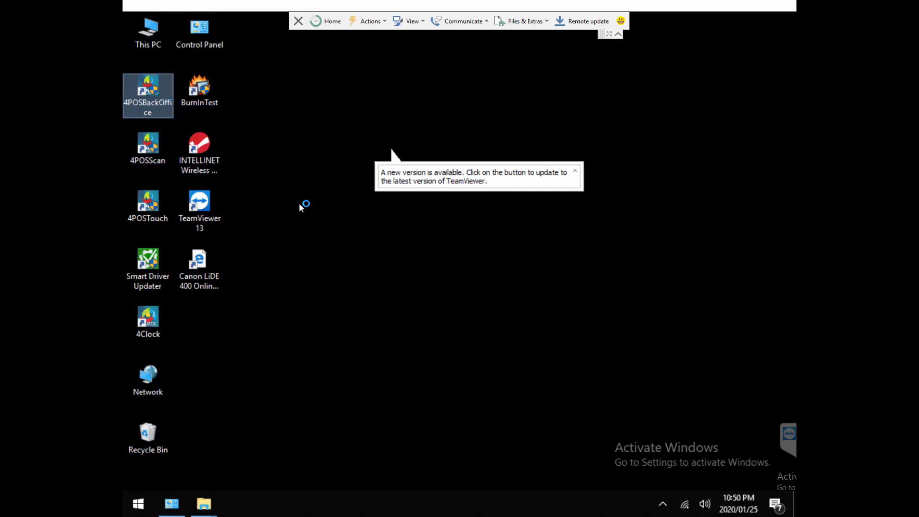
double_click(147, 94)
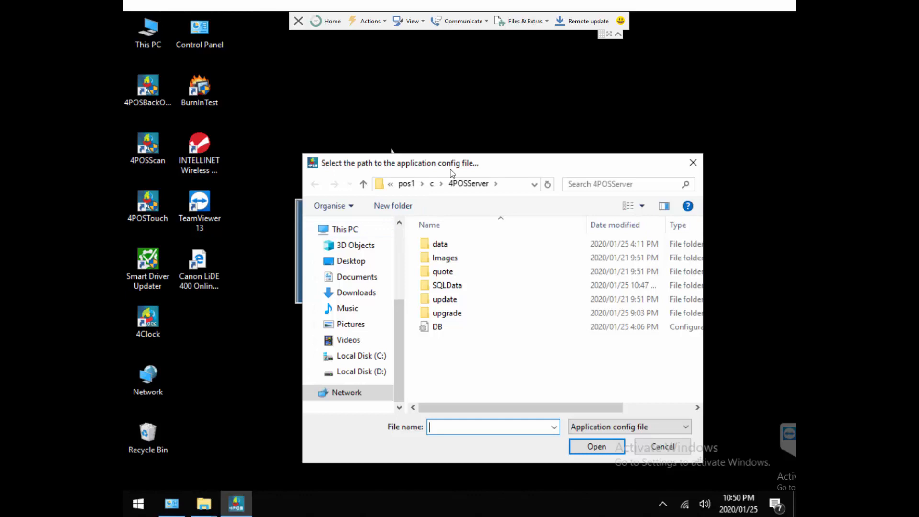
mouse_move(531, 195)
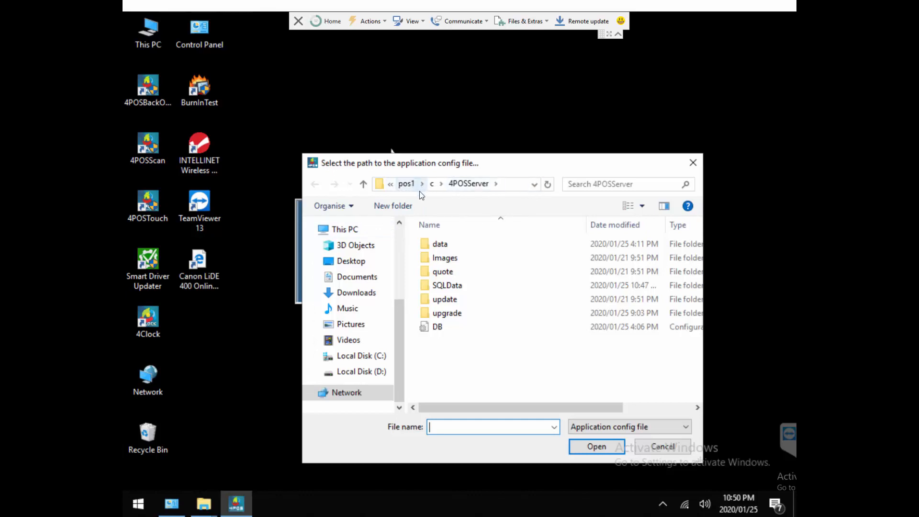
Browse to the network share \\pos1\c\4POSServer in the config file dialog
left_click(360, 357)
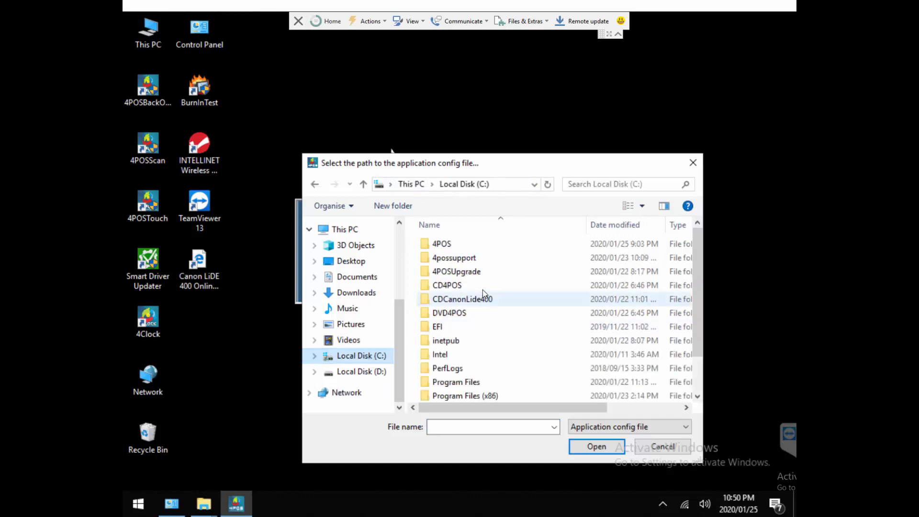
mouse_move(346, 393)
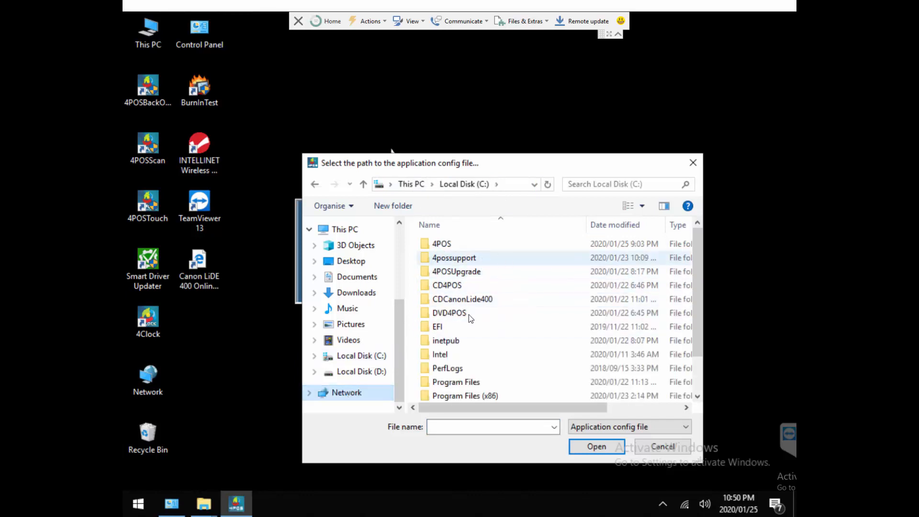
left_click(347, 392)
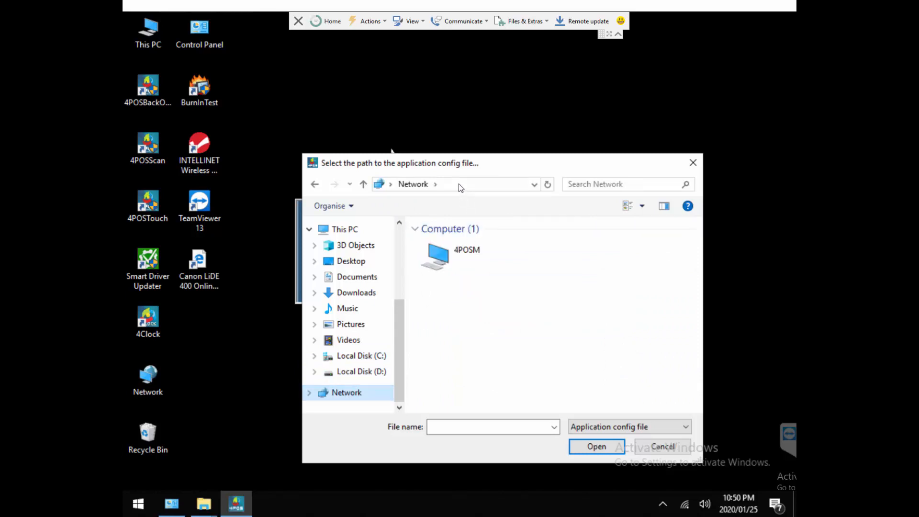
left_click(475, 184)
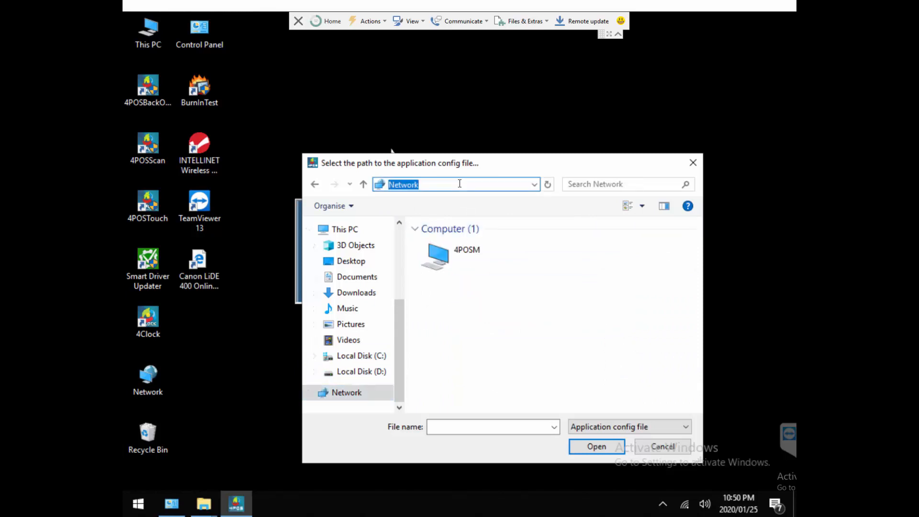
type("\\\\pos")
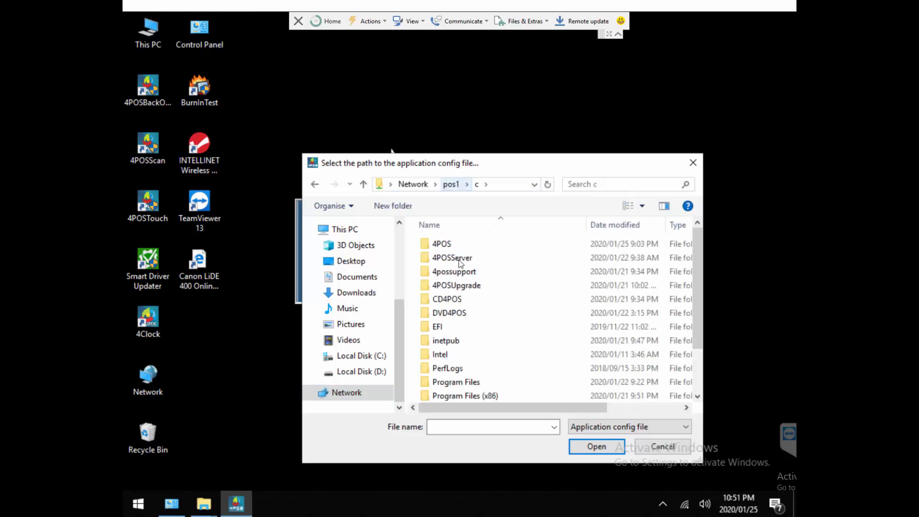
double_click(452, 257)
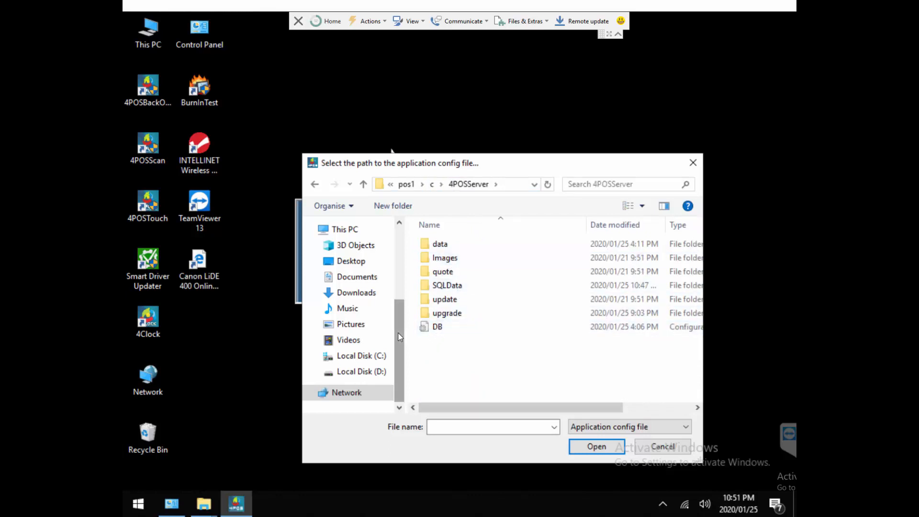
Select the DB config file and acknowledge the new data source notice
left_click(597, 446)
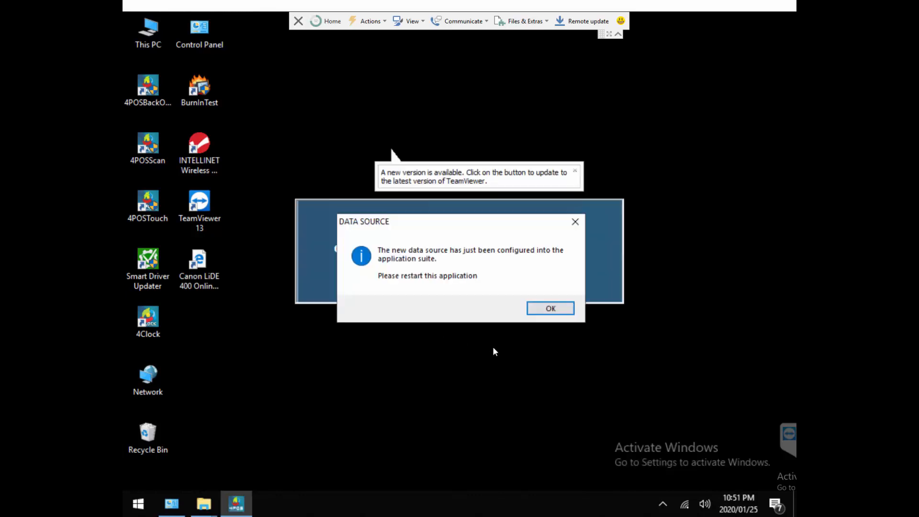
left_click(550, 308)
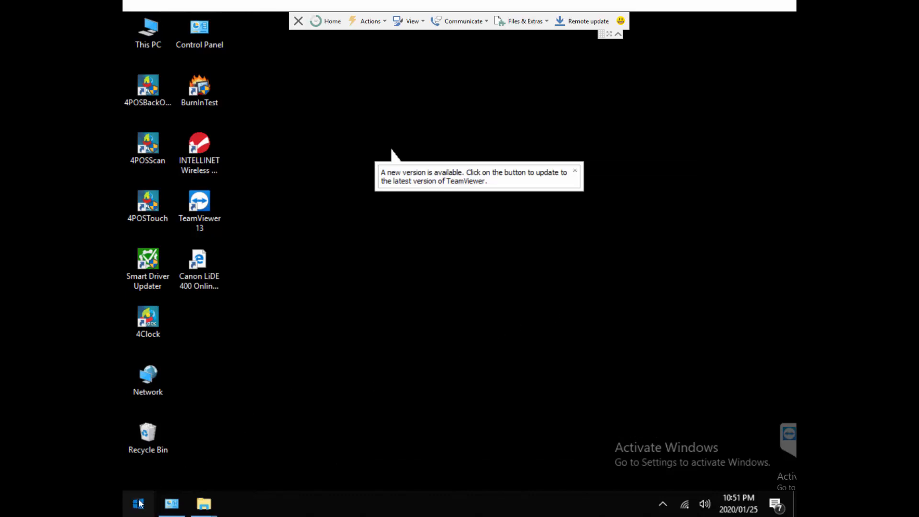
Relaunch 4POS Back Office so it checks ODBC and database connectivity
left_click(138, 503)
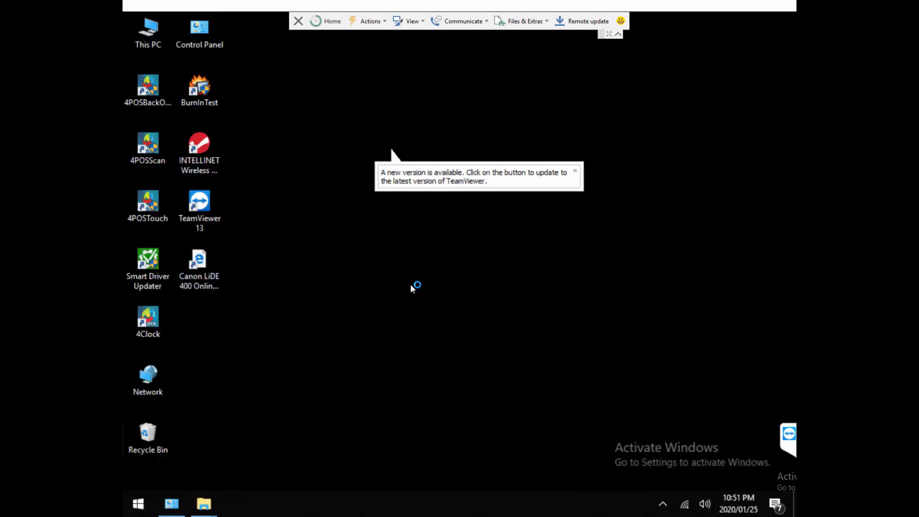
double_click(148, 86)
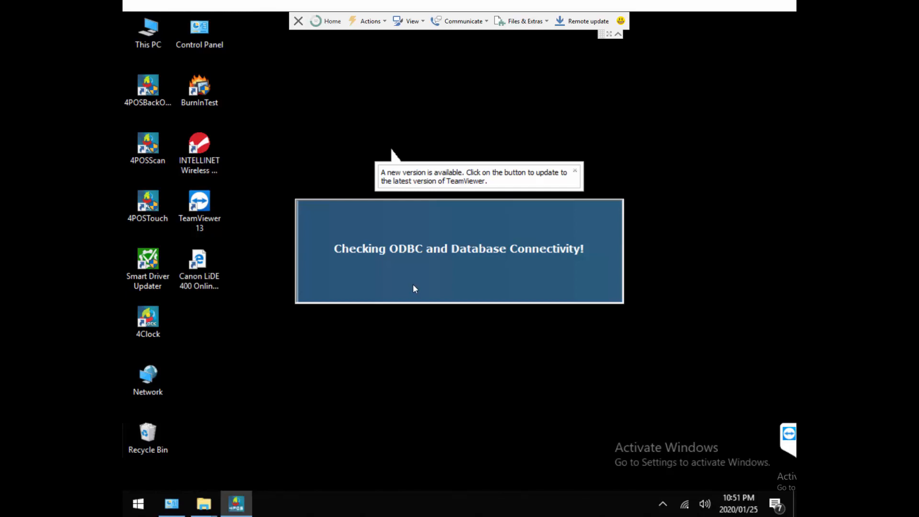
mouse_move(415, 288)
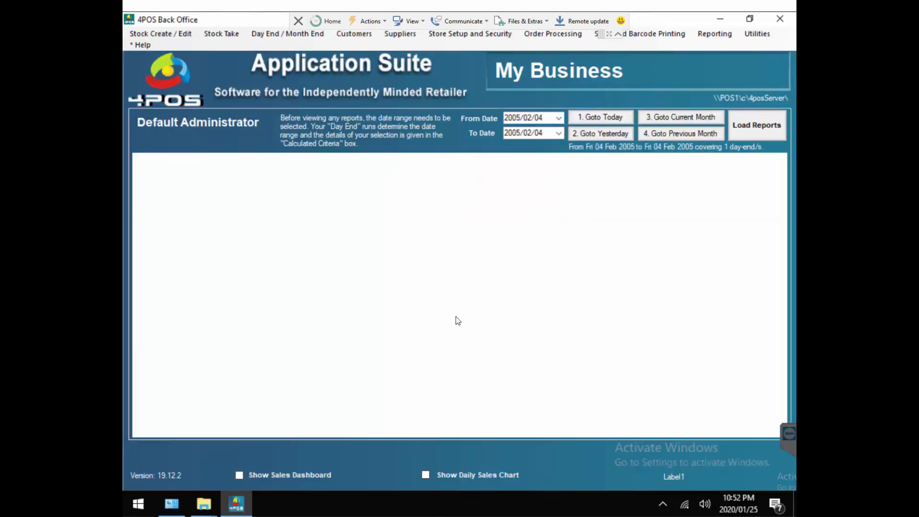
mouse_move(526, 288)
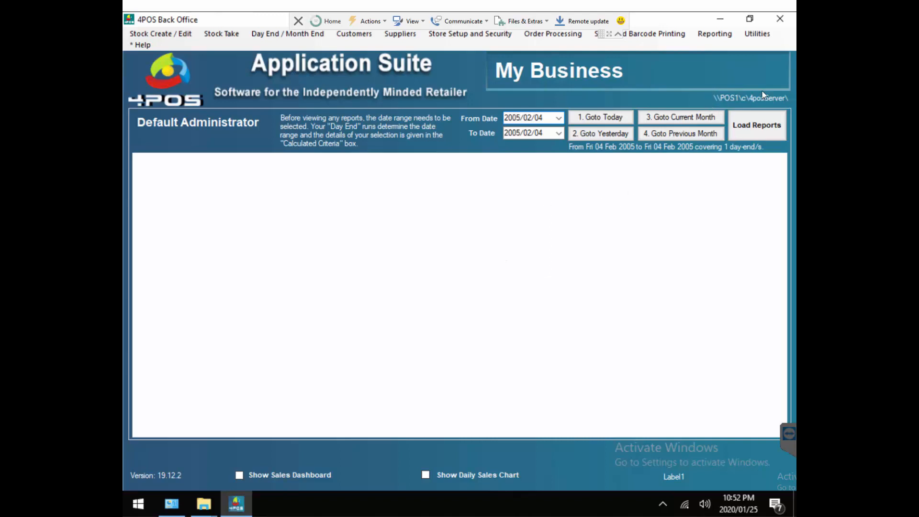
Confirm the Application Suite is running with its data path at \\POS1\c\4posServer
left_click(756, 125)
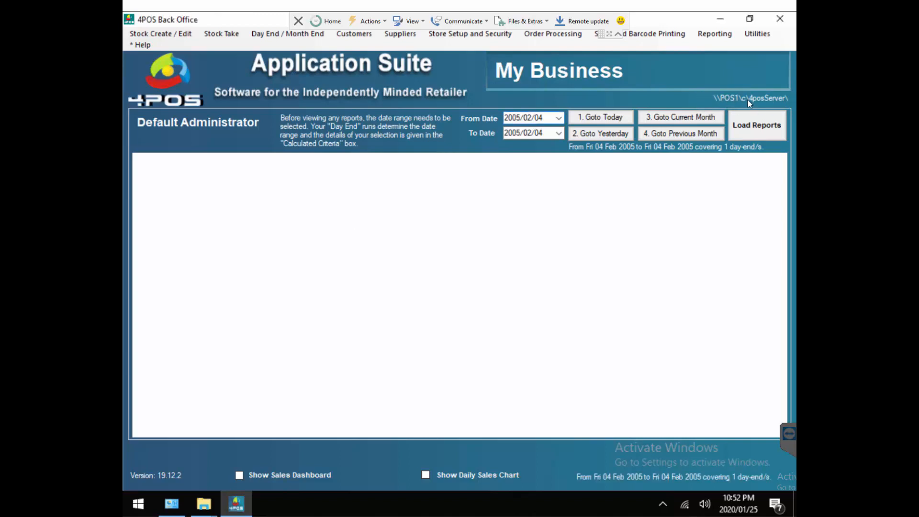
mouse_move(767, 104)
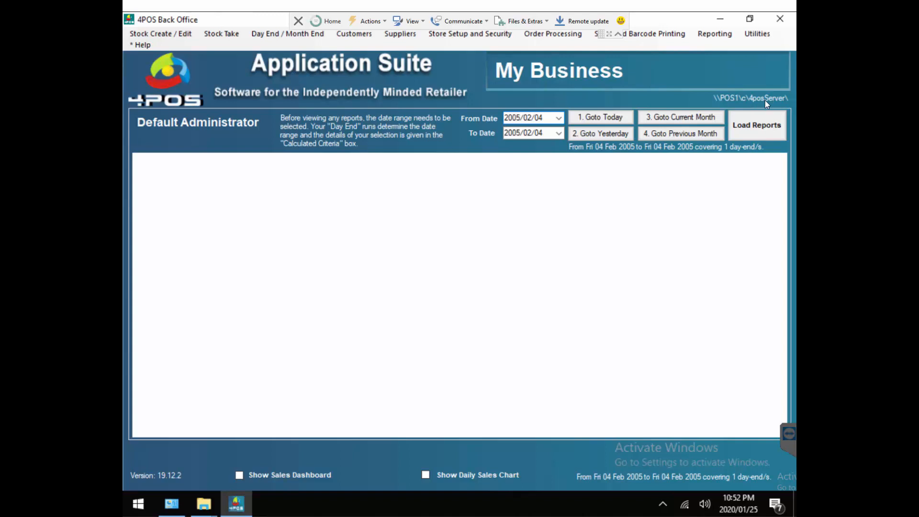